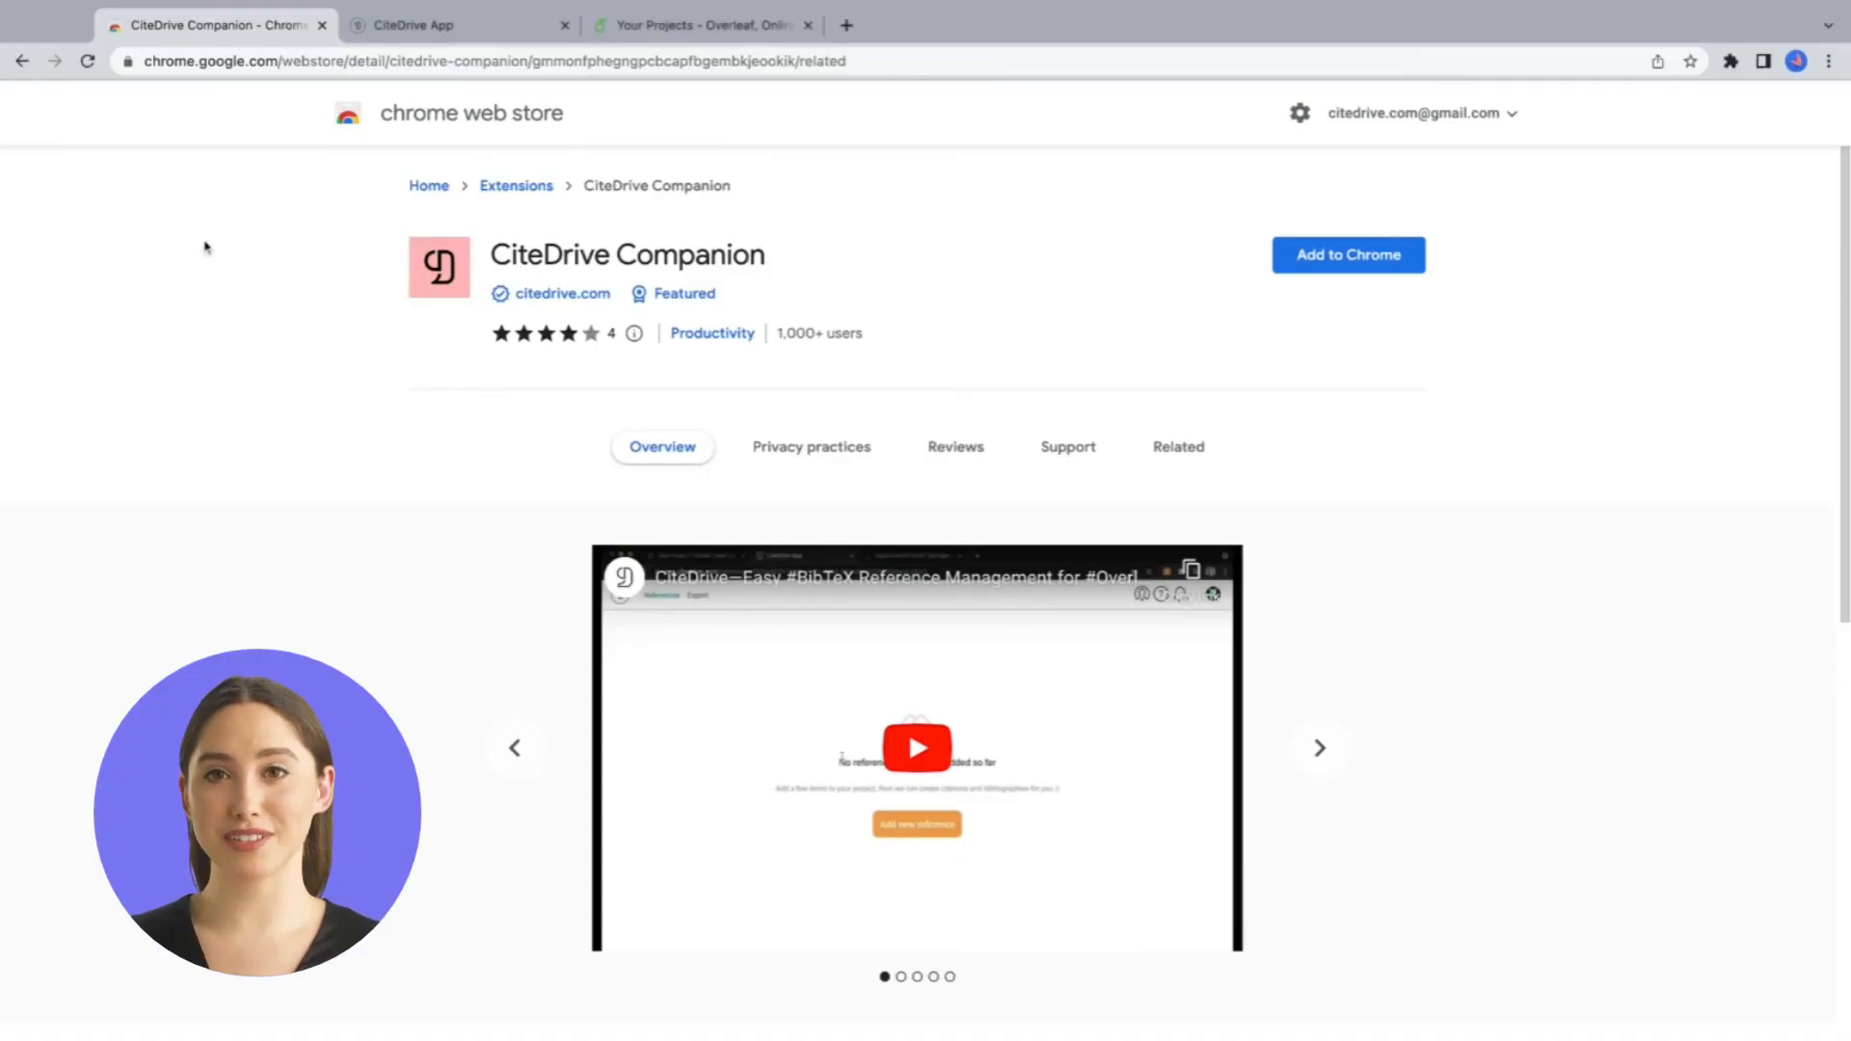
mouse_move(1307, 272)
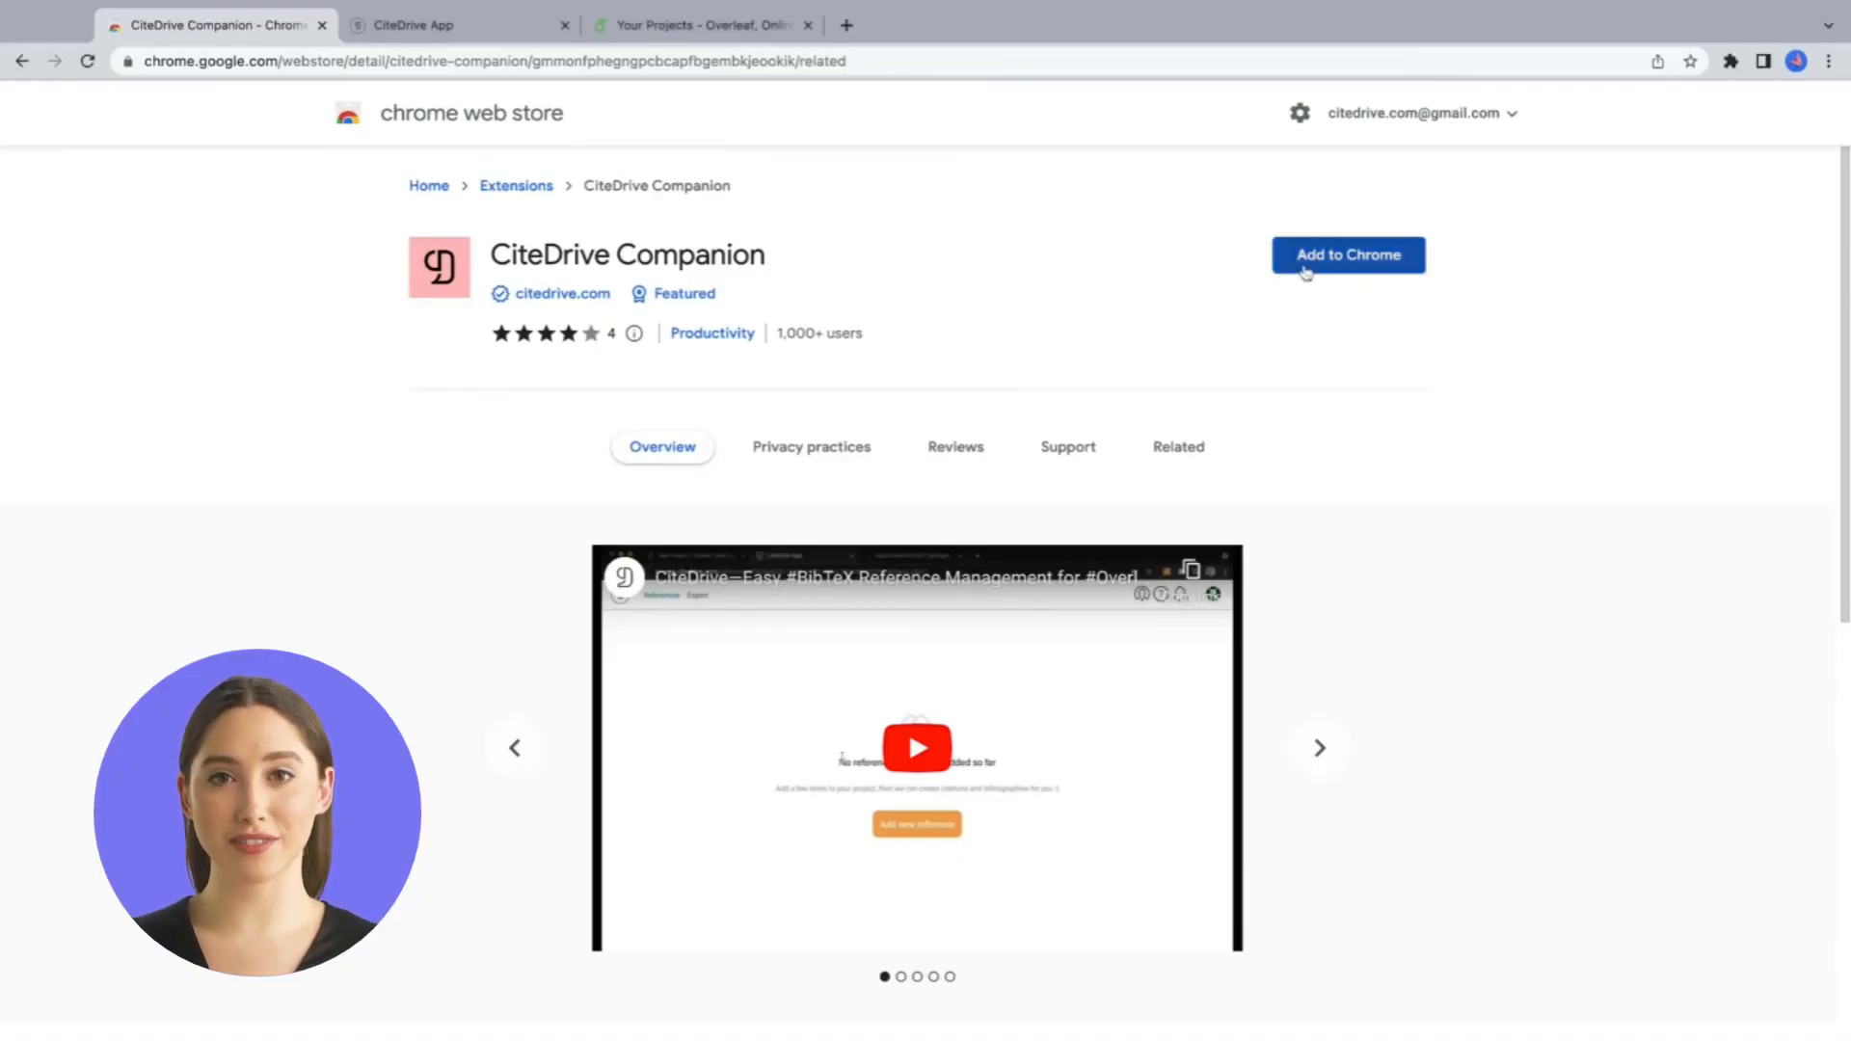
Step: Install the CiteDrive Companion extension from the Chrome Web Store and confirm the prompt
left_click(1347, 254)
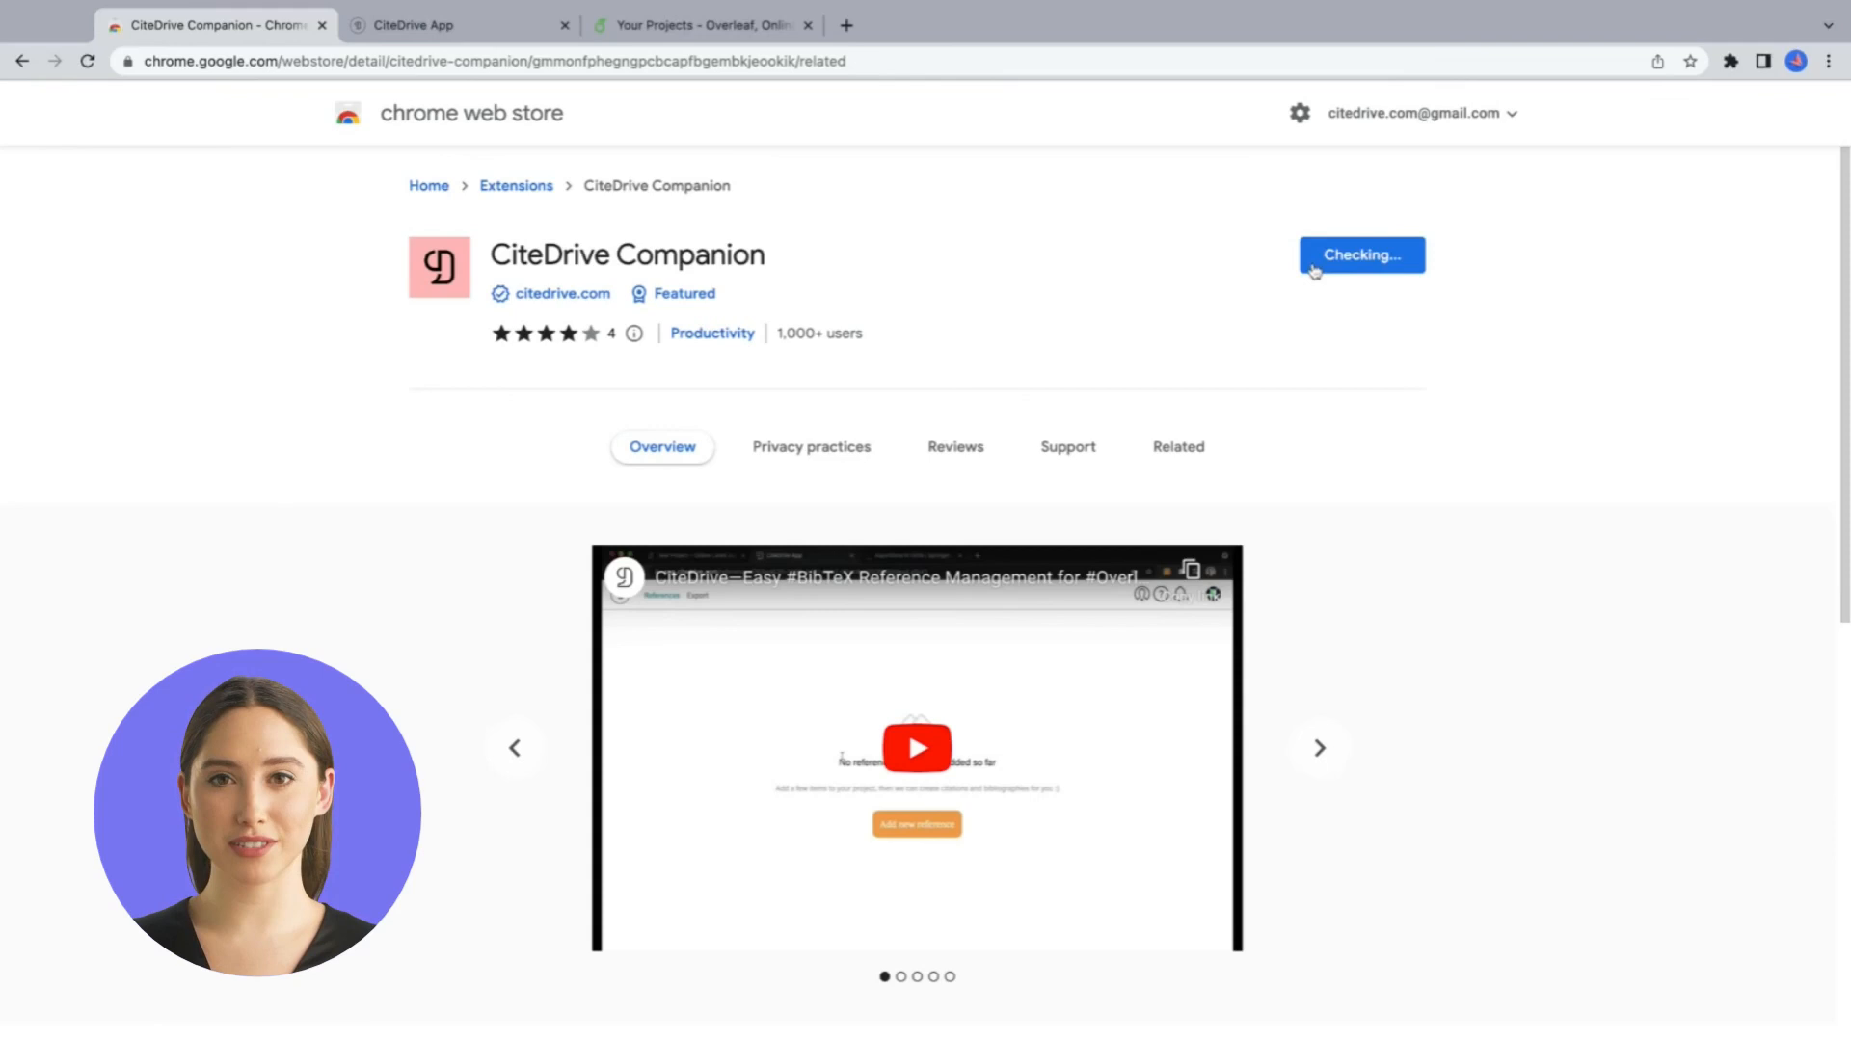
left_click(1359, 254)
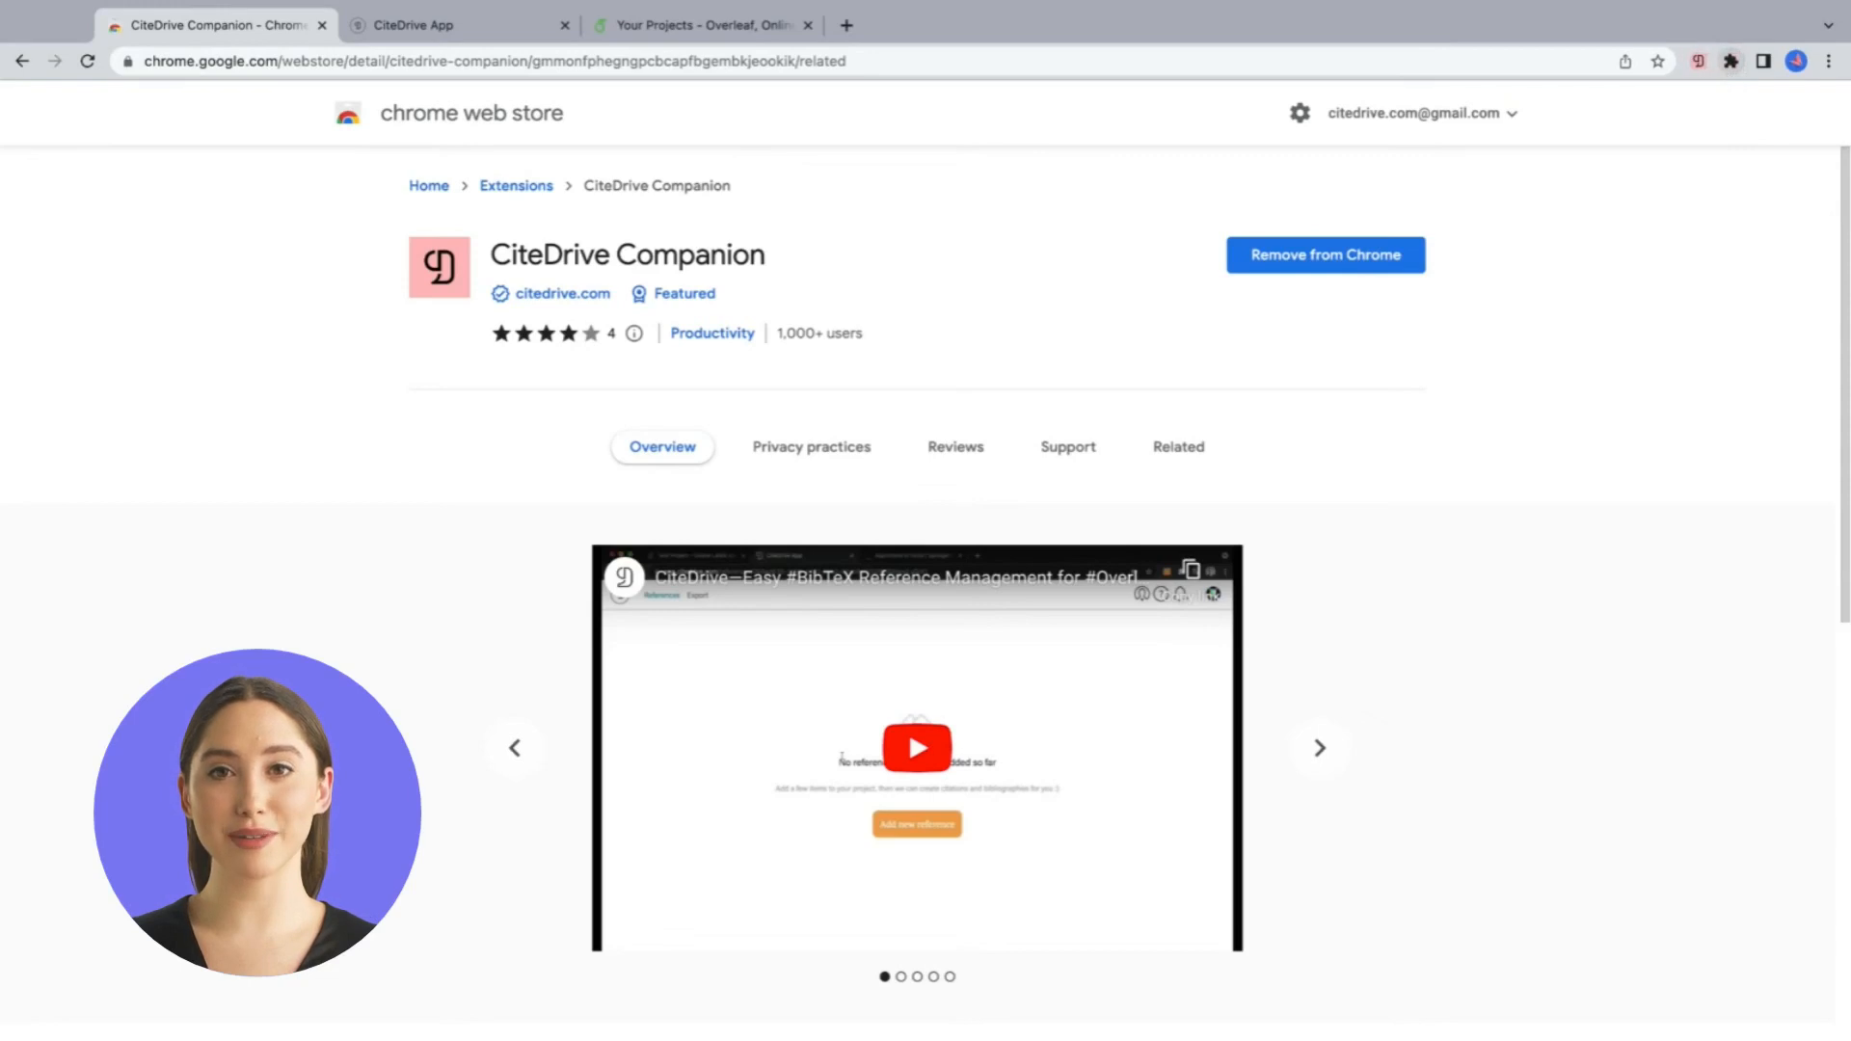
Step: Switch to the CiteDrive app showing the Overleaf + CiteDrive project's four references
left_click(410, 25)
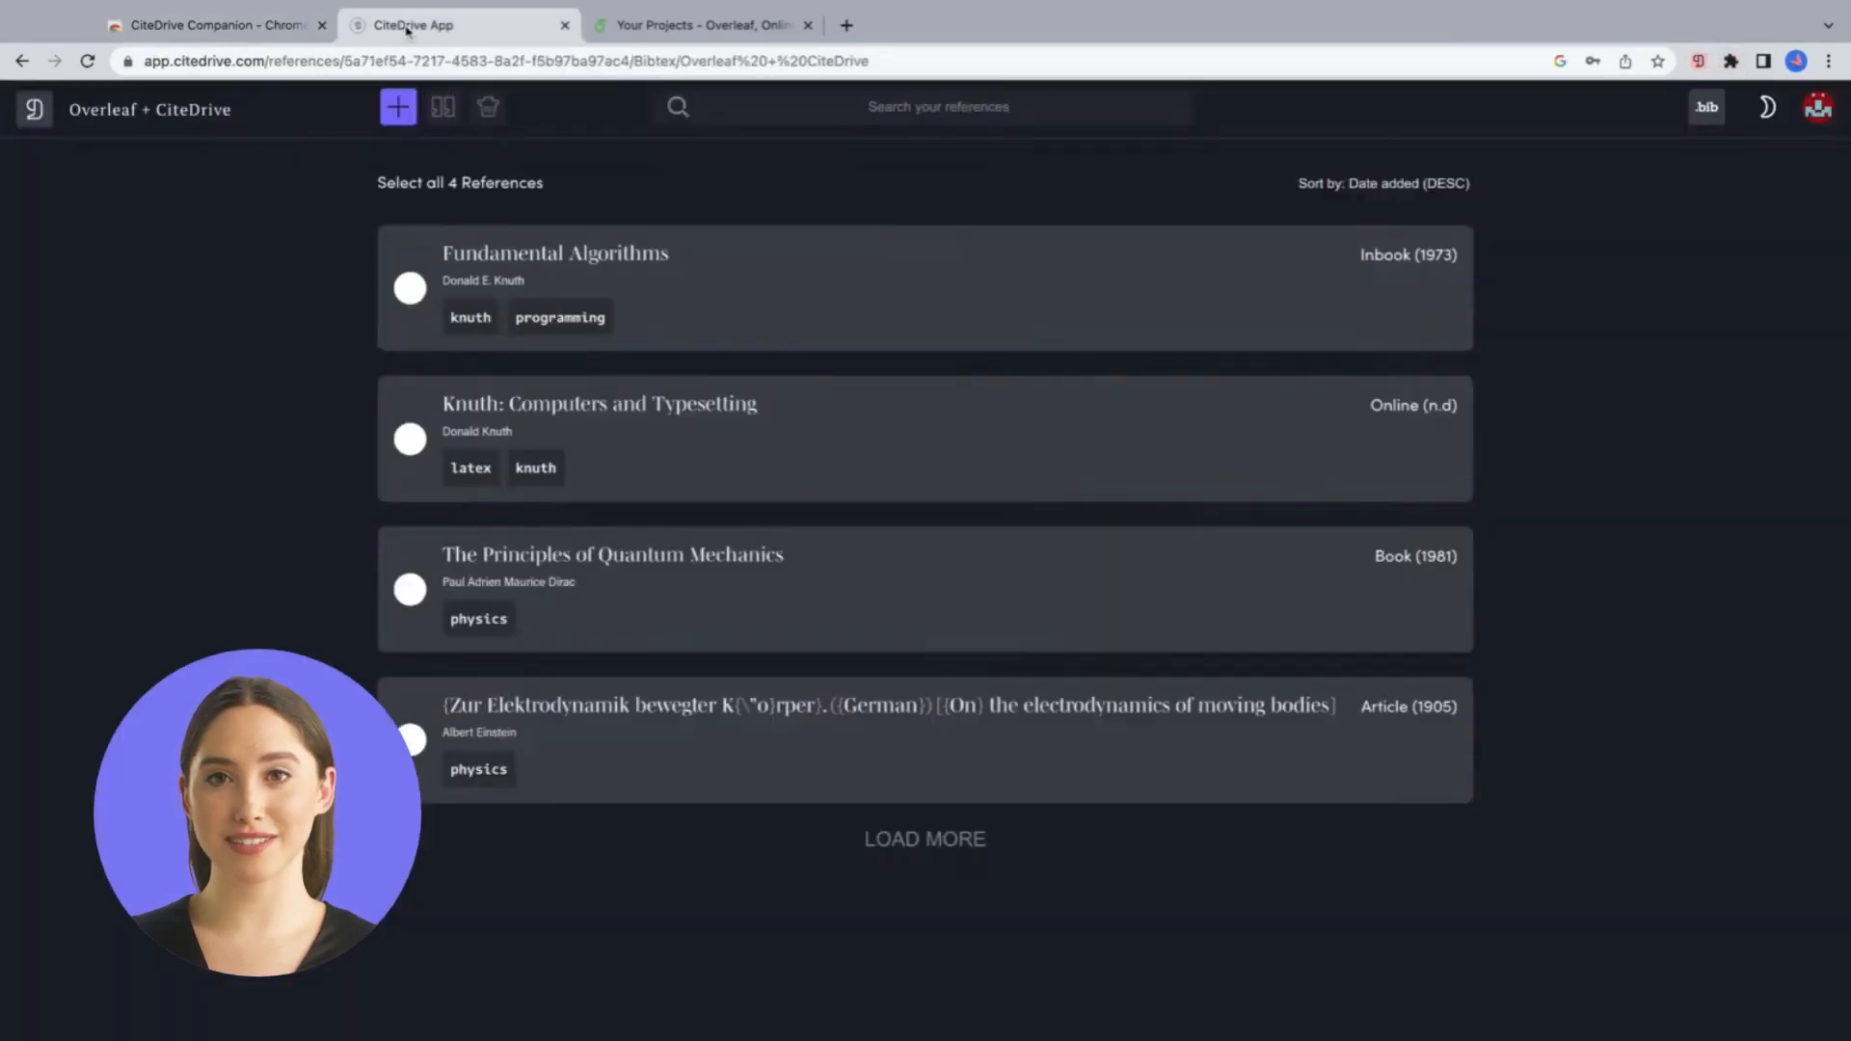
mouse_move(332, 243)
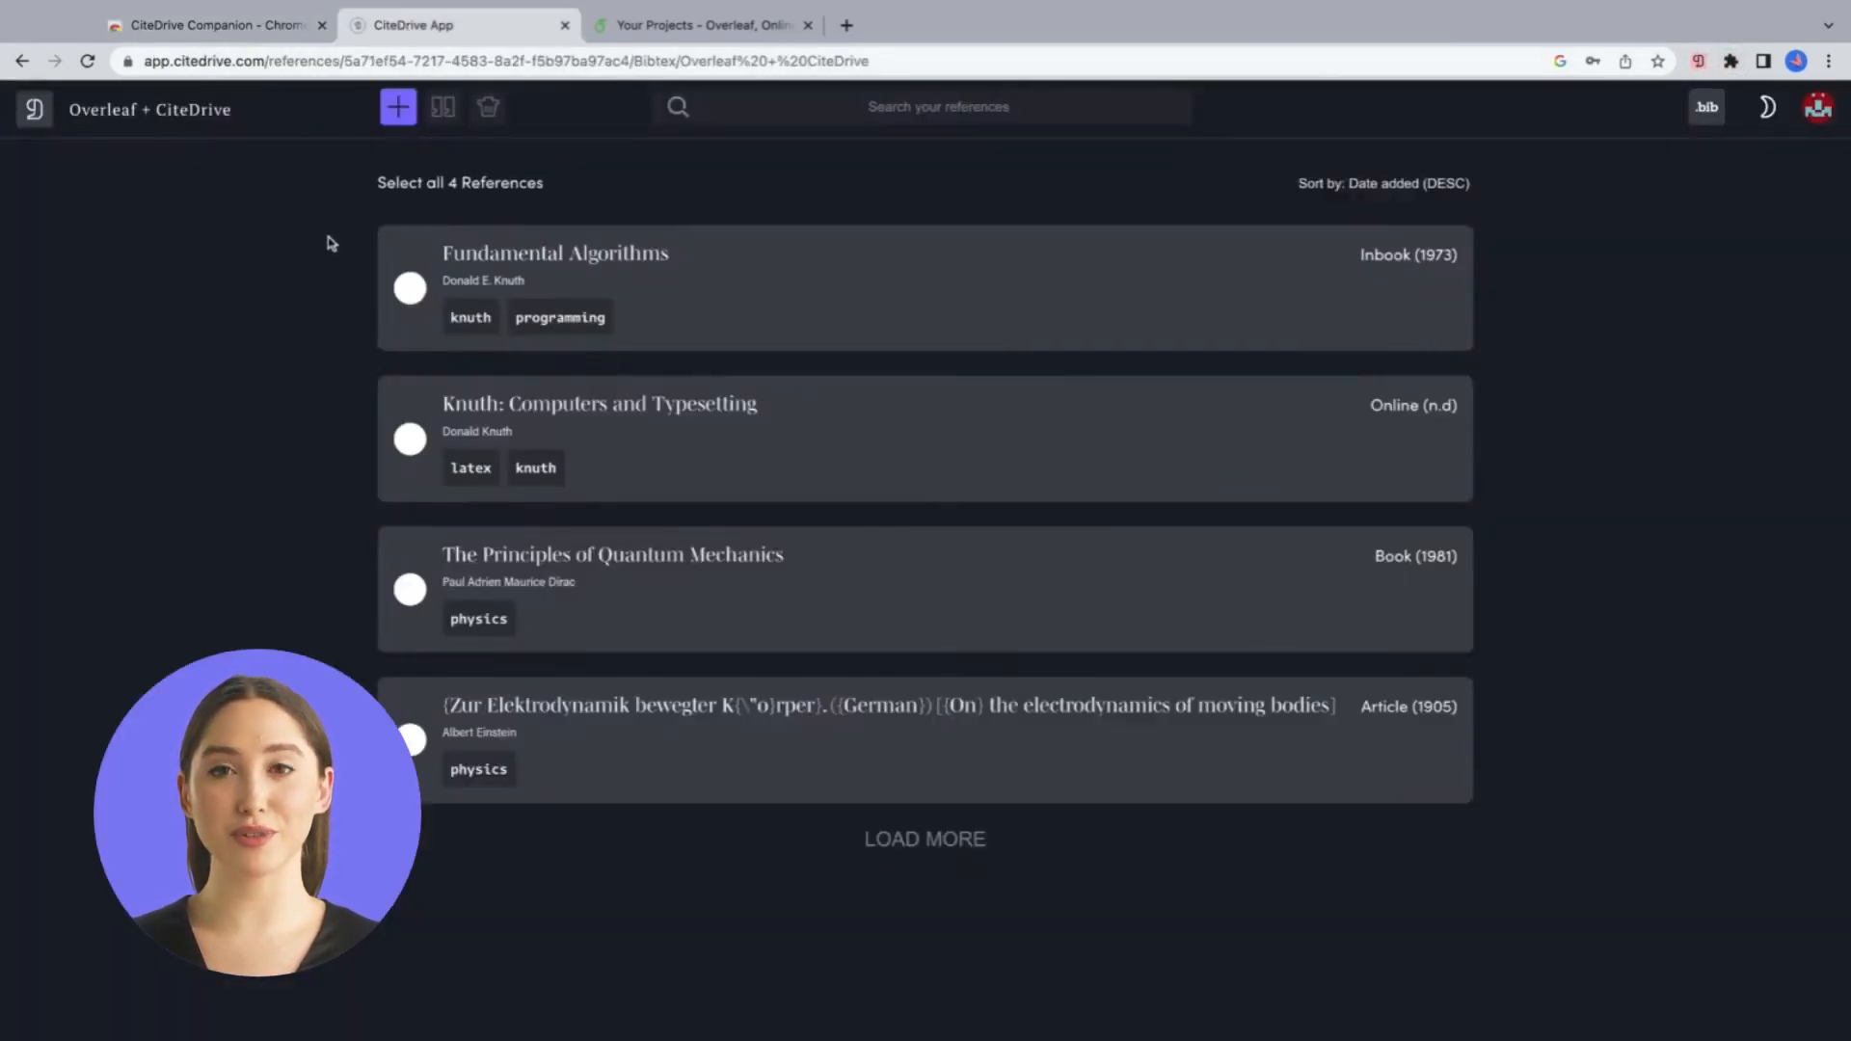
mouse_move(414, 638)
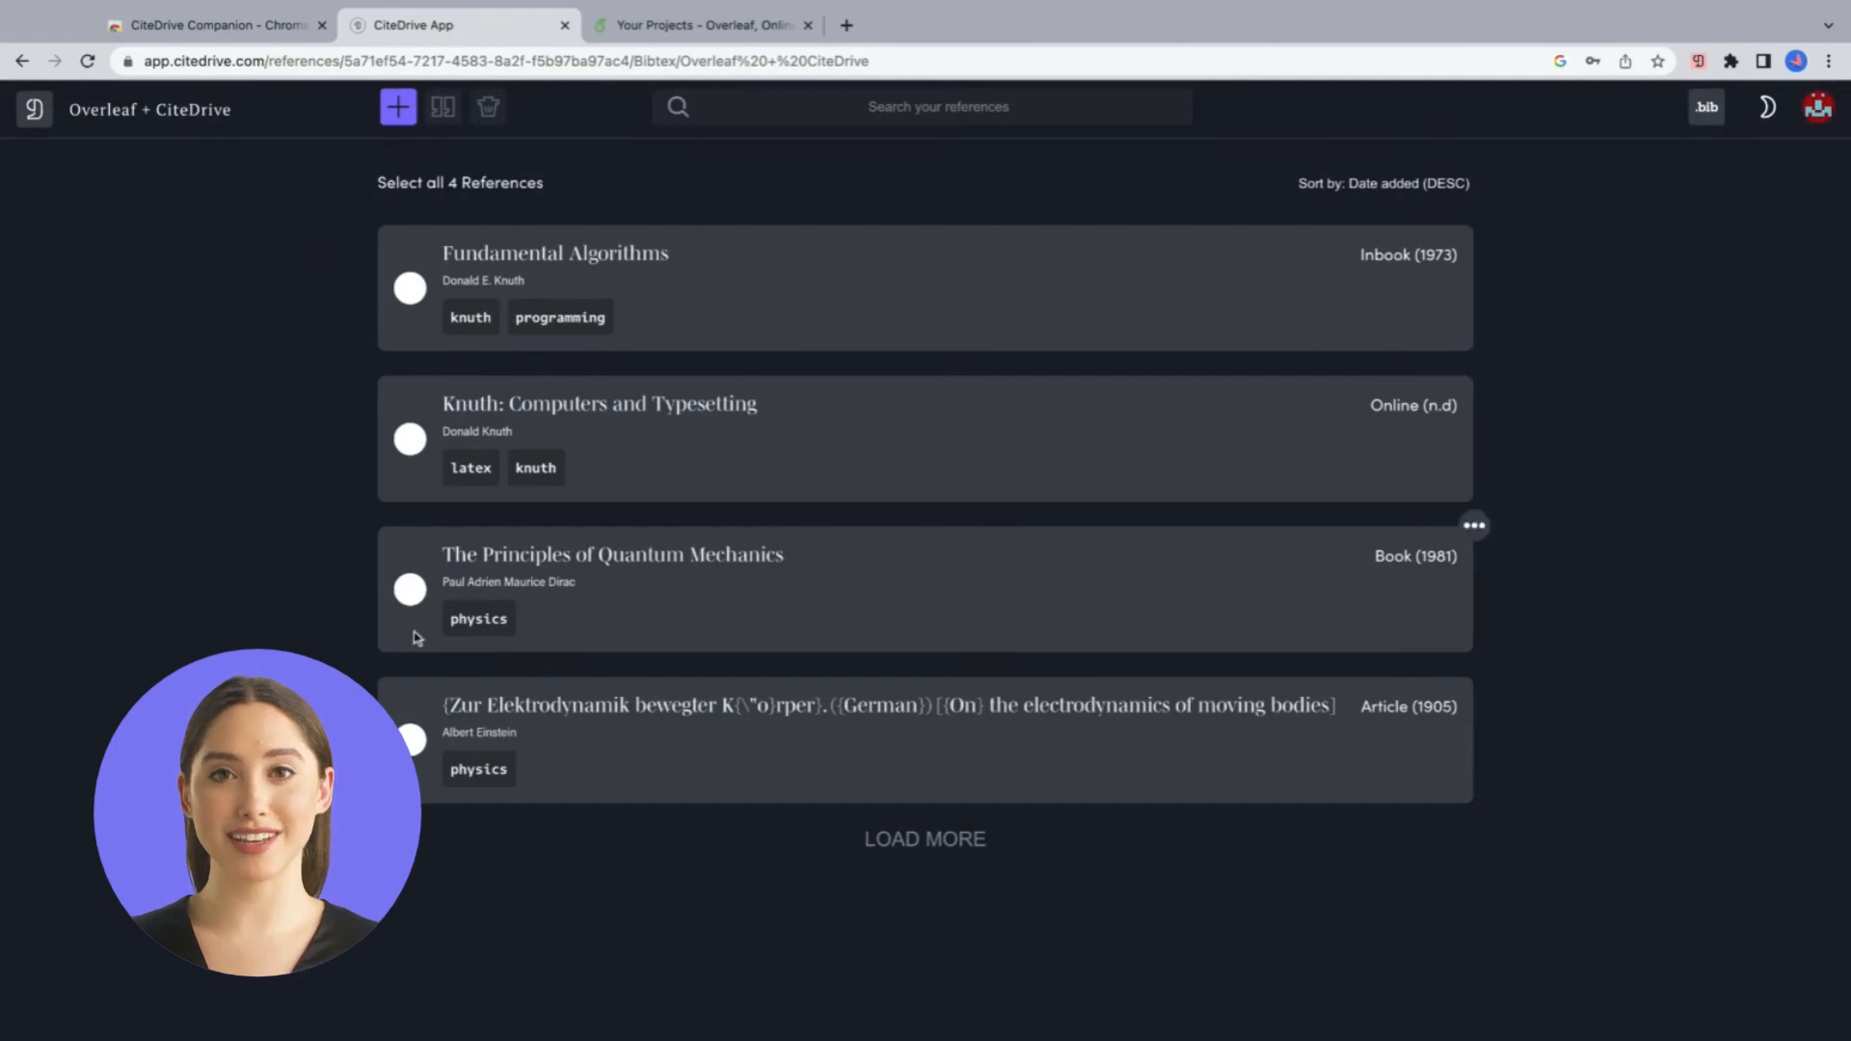
mouse_move(423, 775)
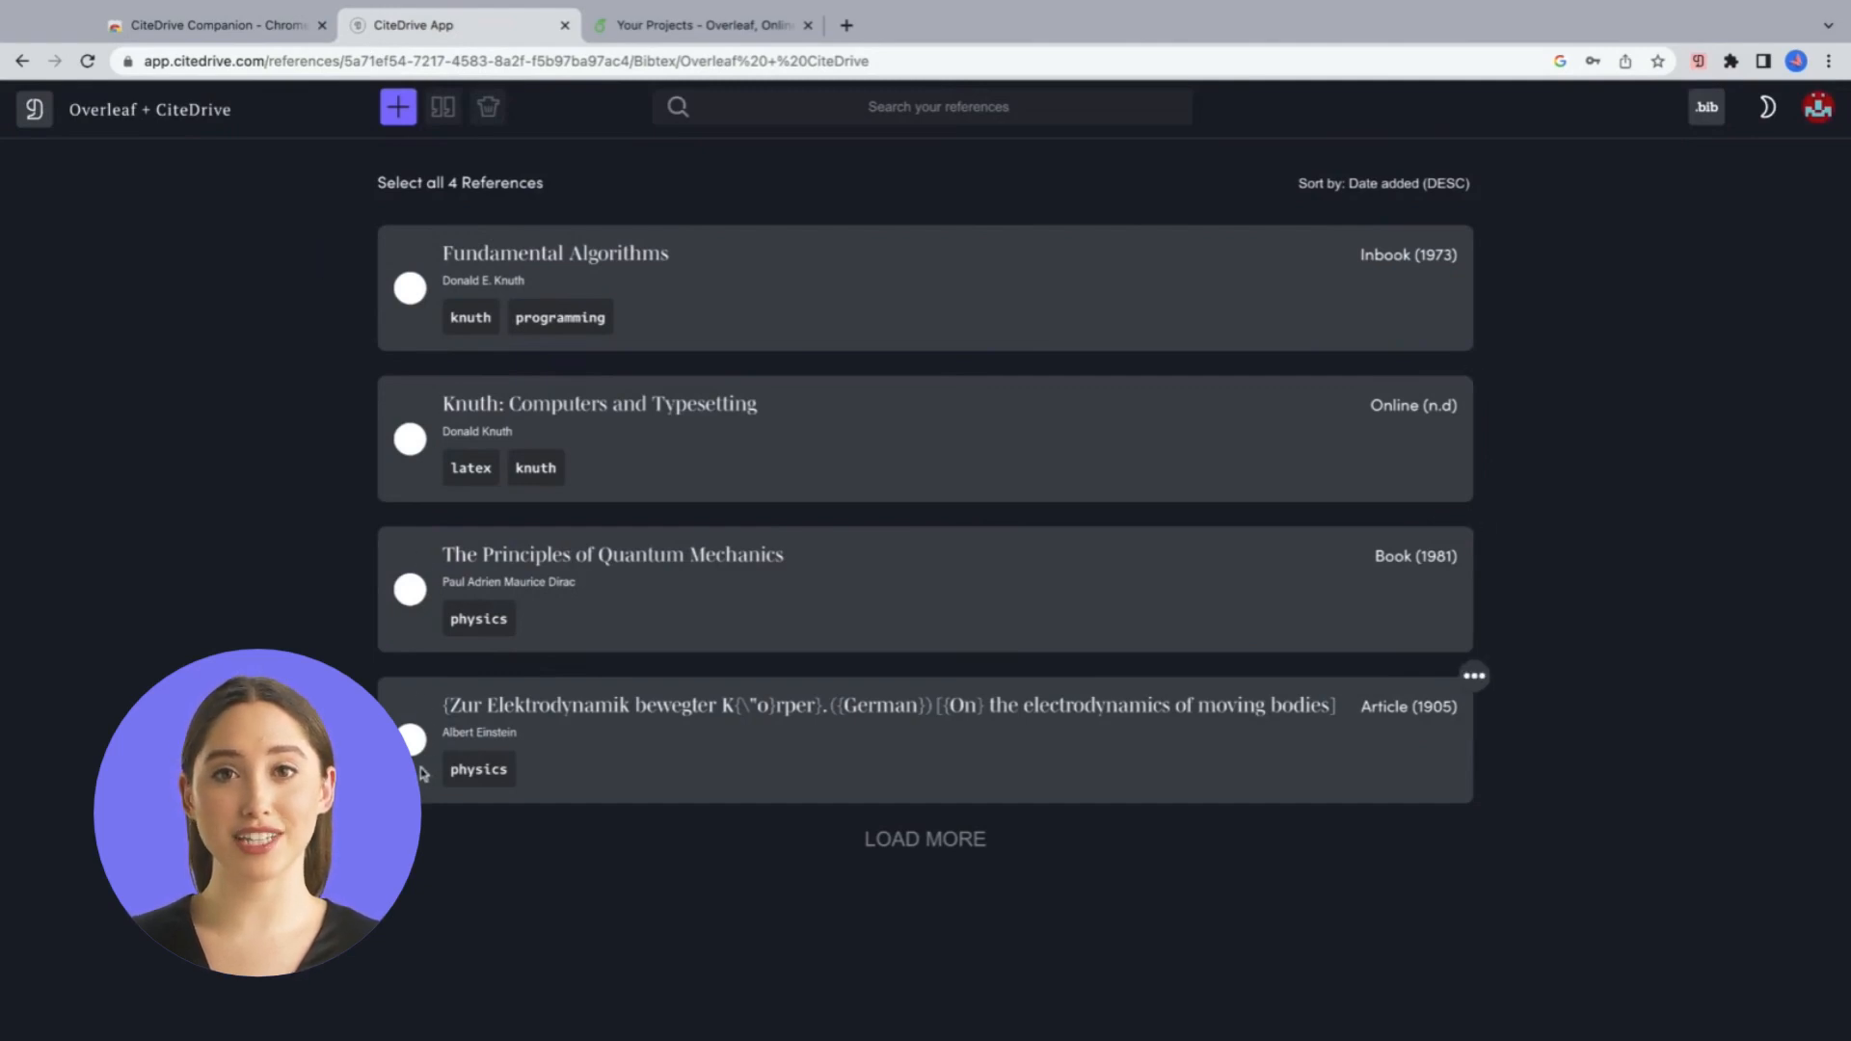
mouse_move(1590, 279)
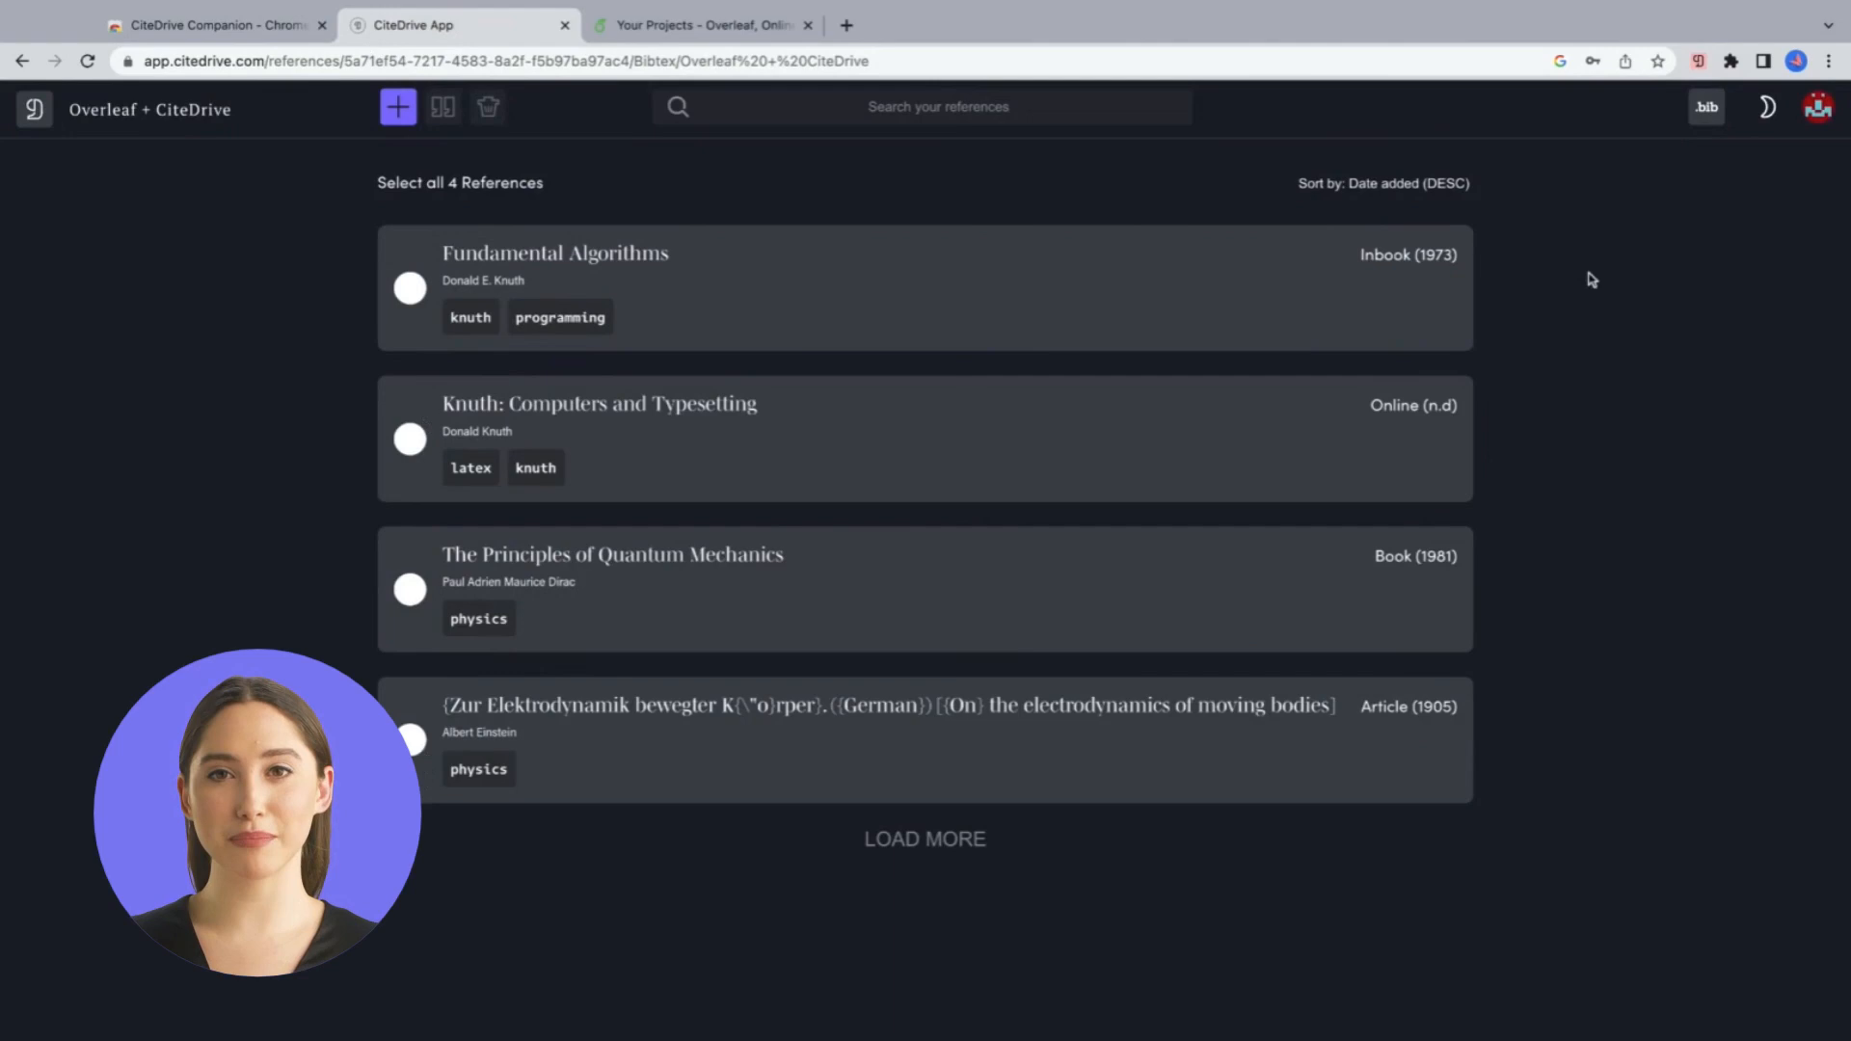
Step: Copy the project's Magic .bib-file link from the BibTeX export and move to Overleaf
left_click(1705, 106)
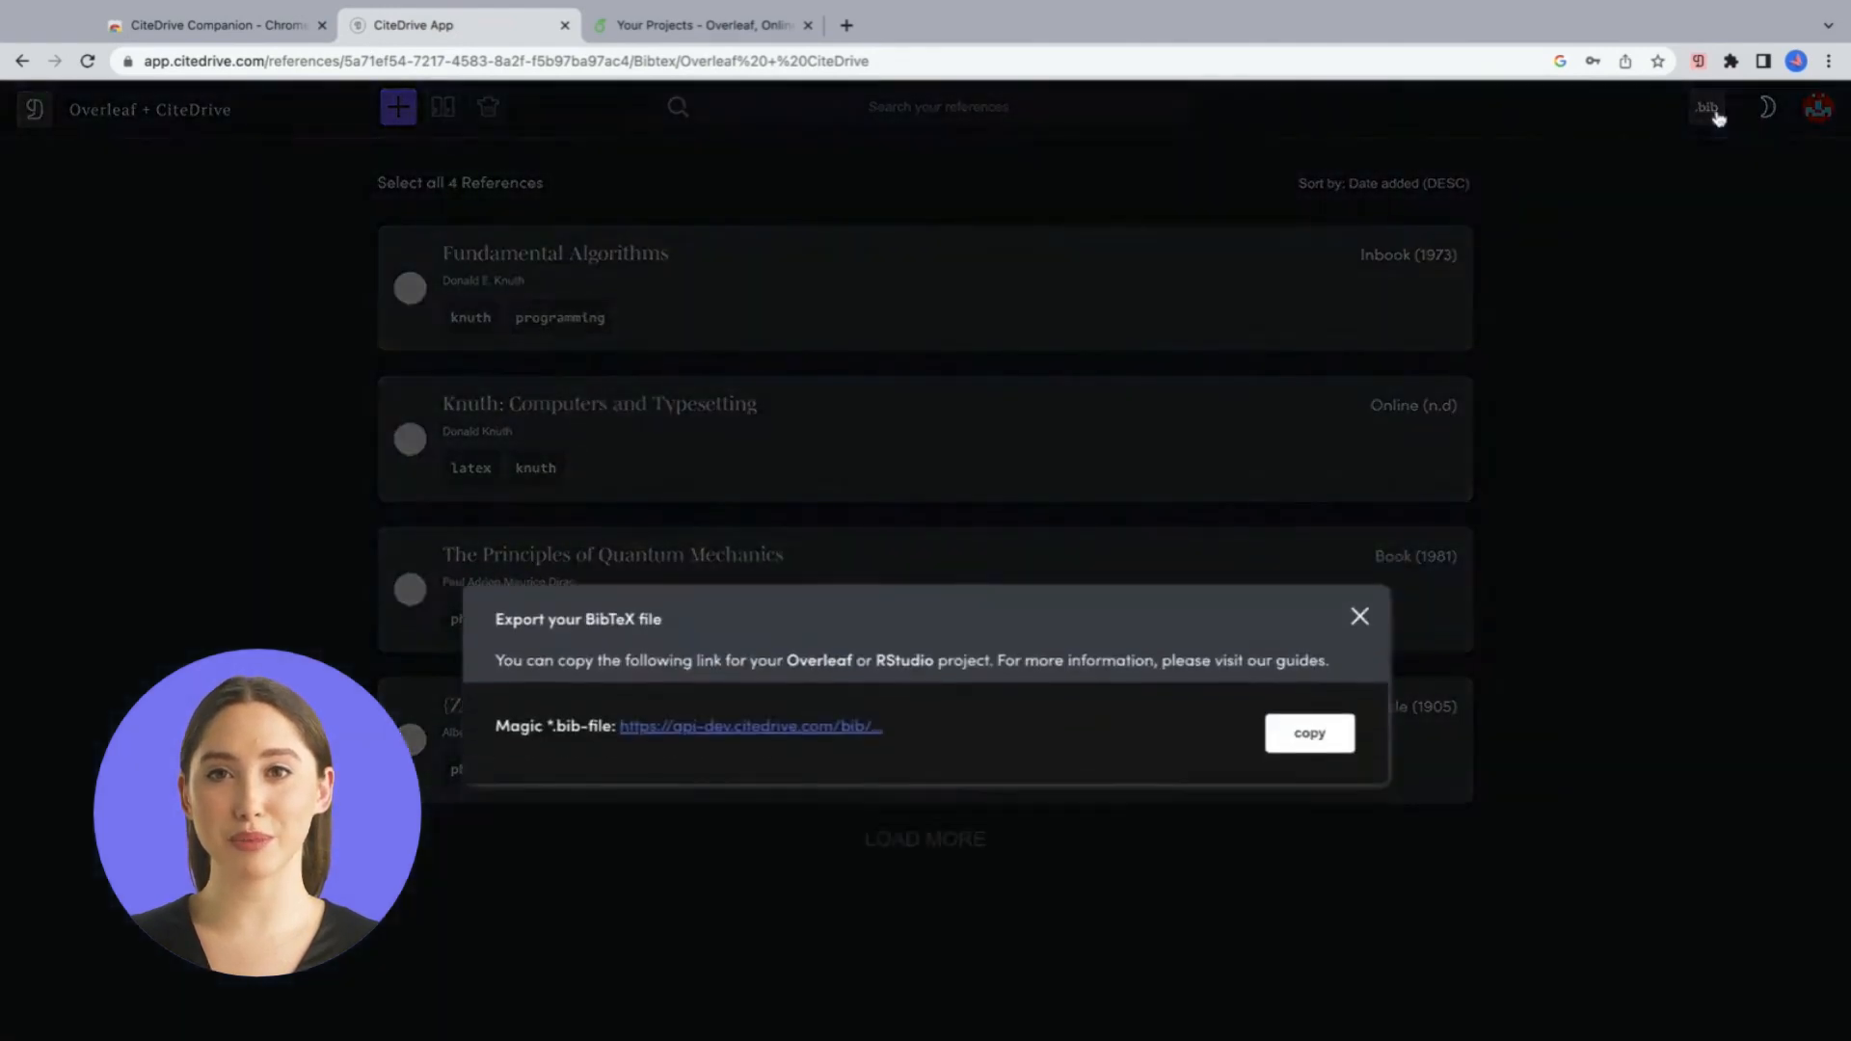
left_click(1307, 733)
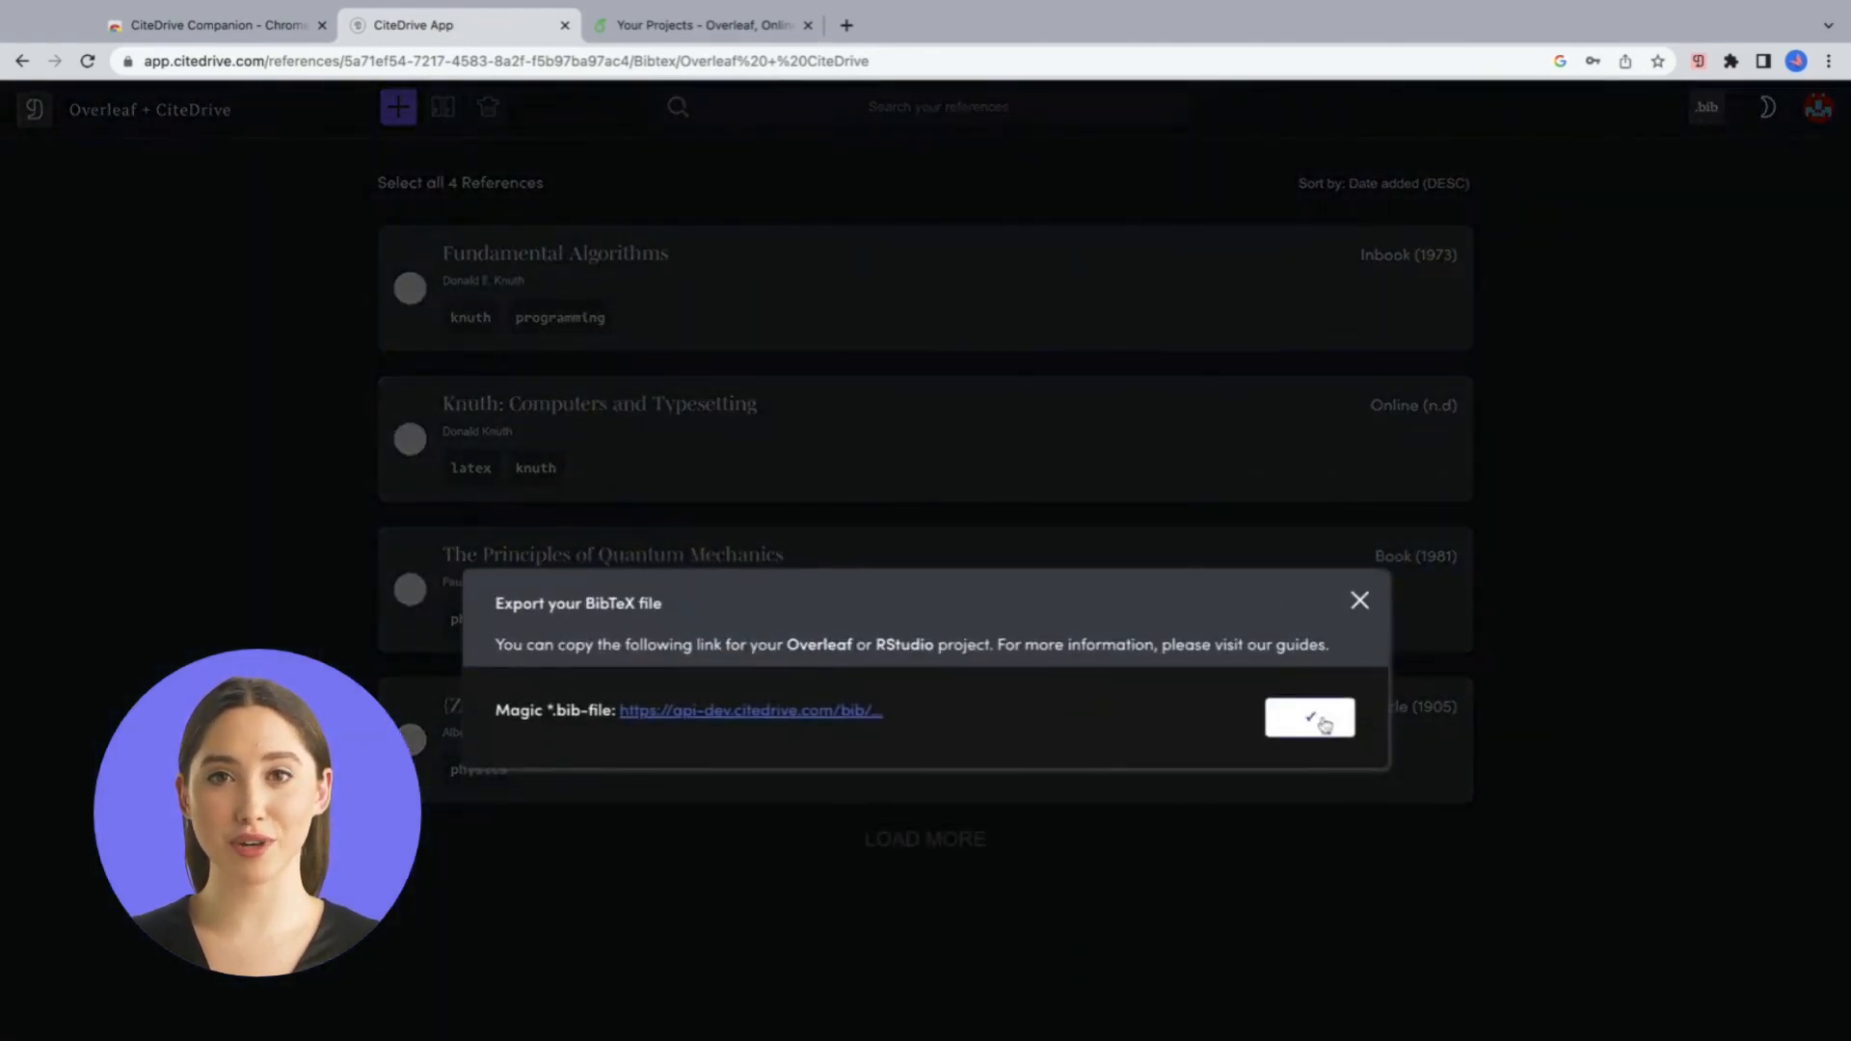
left_click(702, 25)
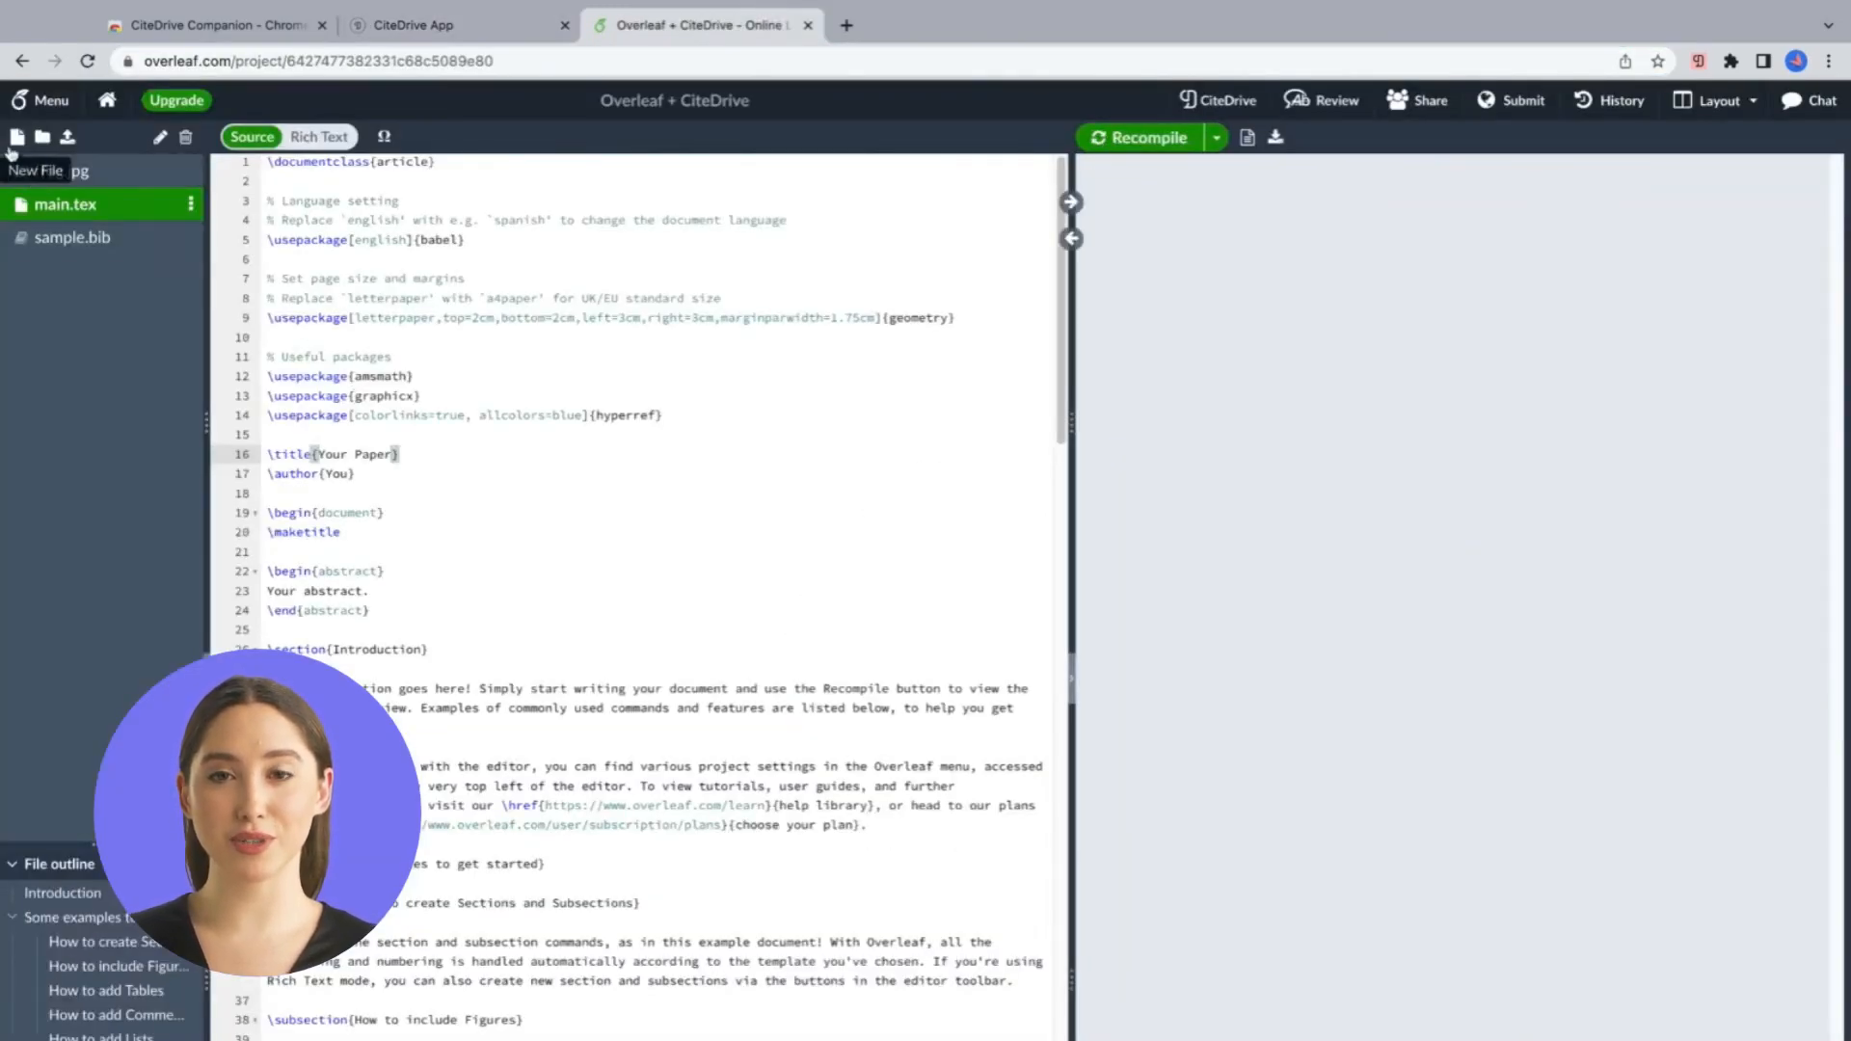
Step: Create bibliography.bib in the Overleaf project from the pasted CiteDrive external URL
left_click(17, 137)
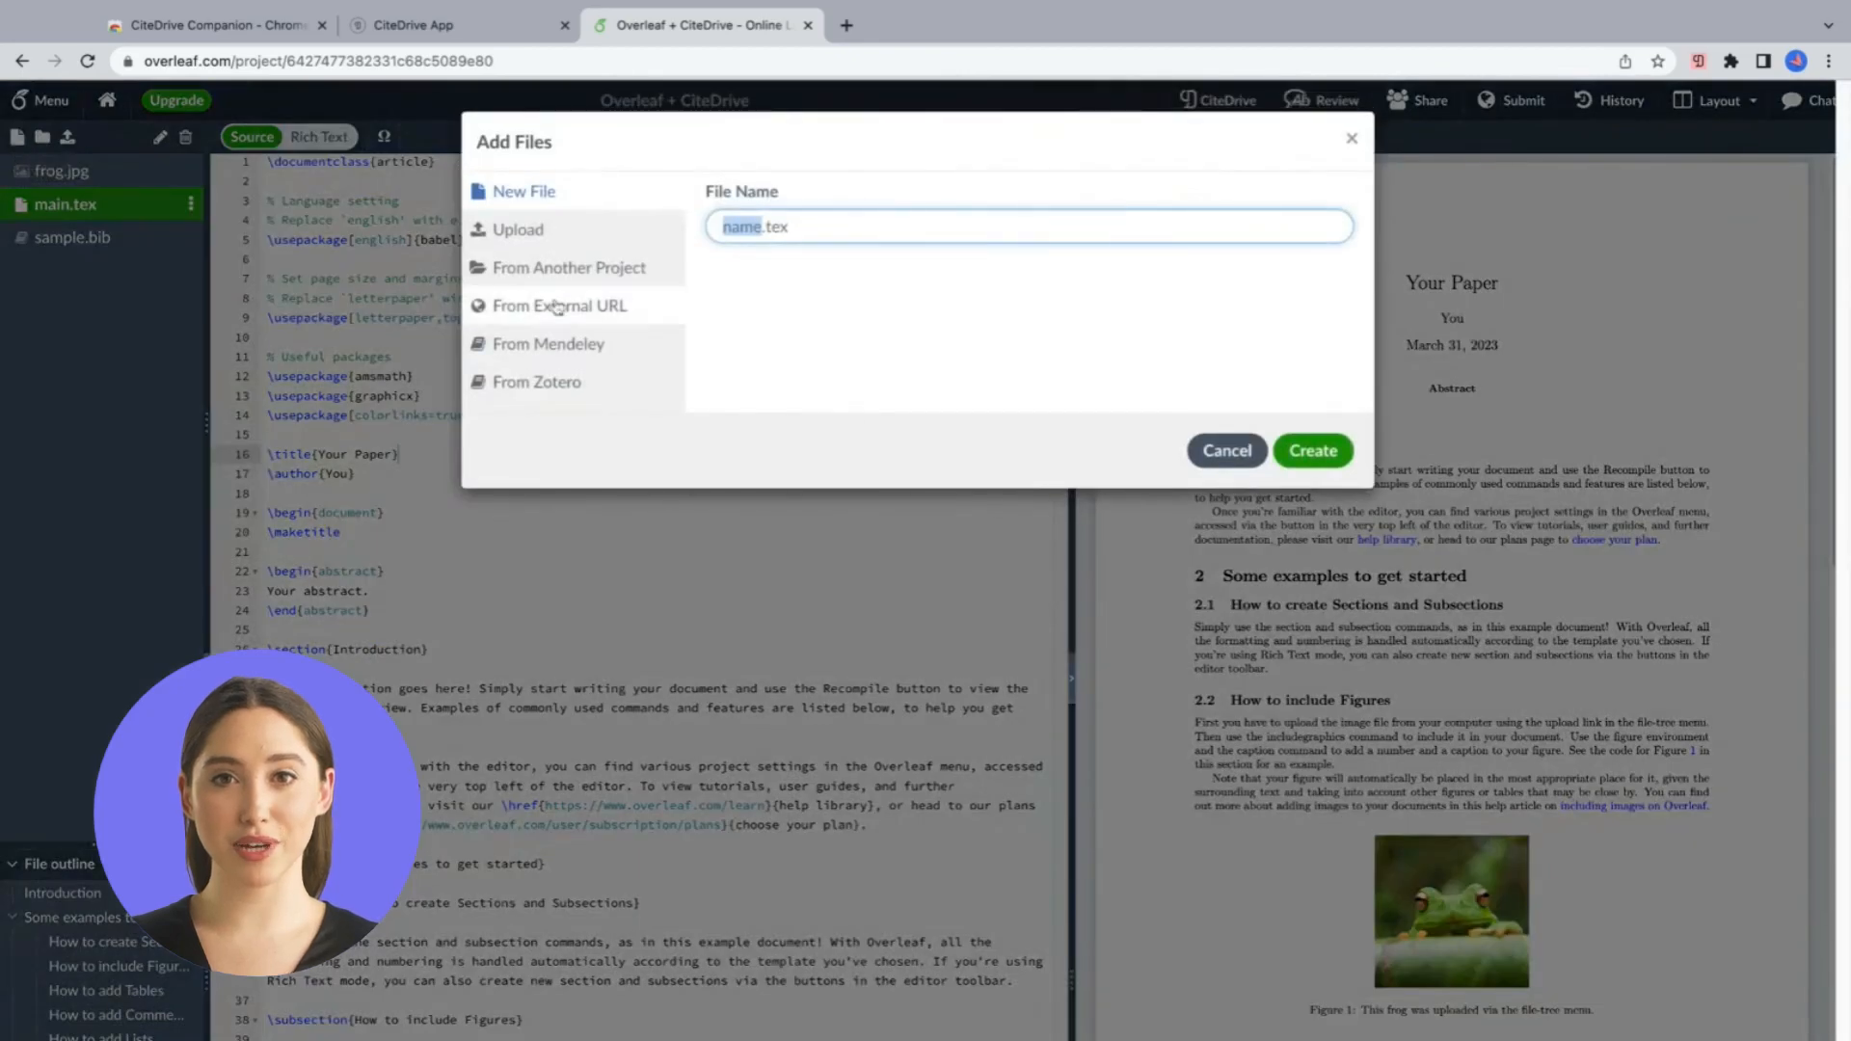
left_click(561, 305)
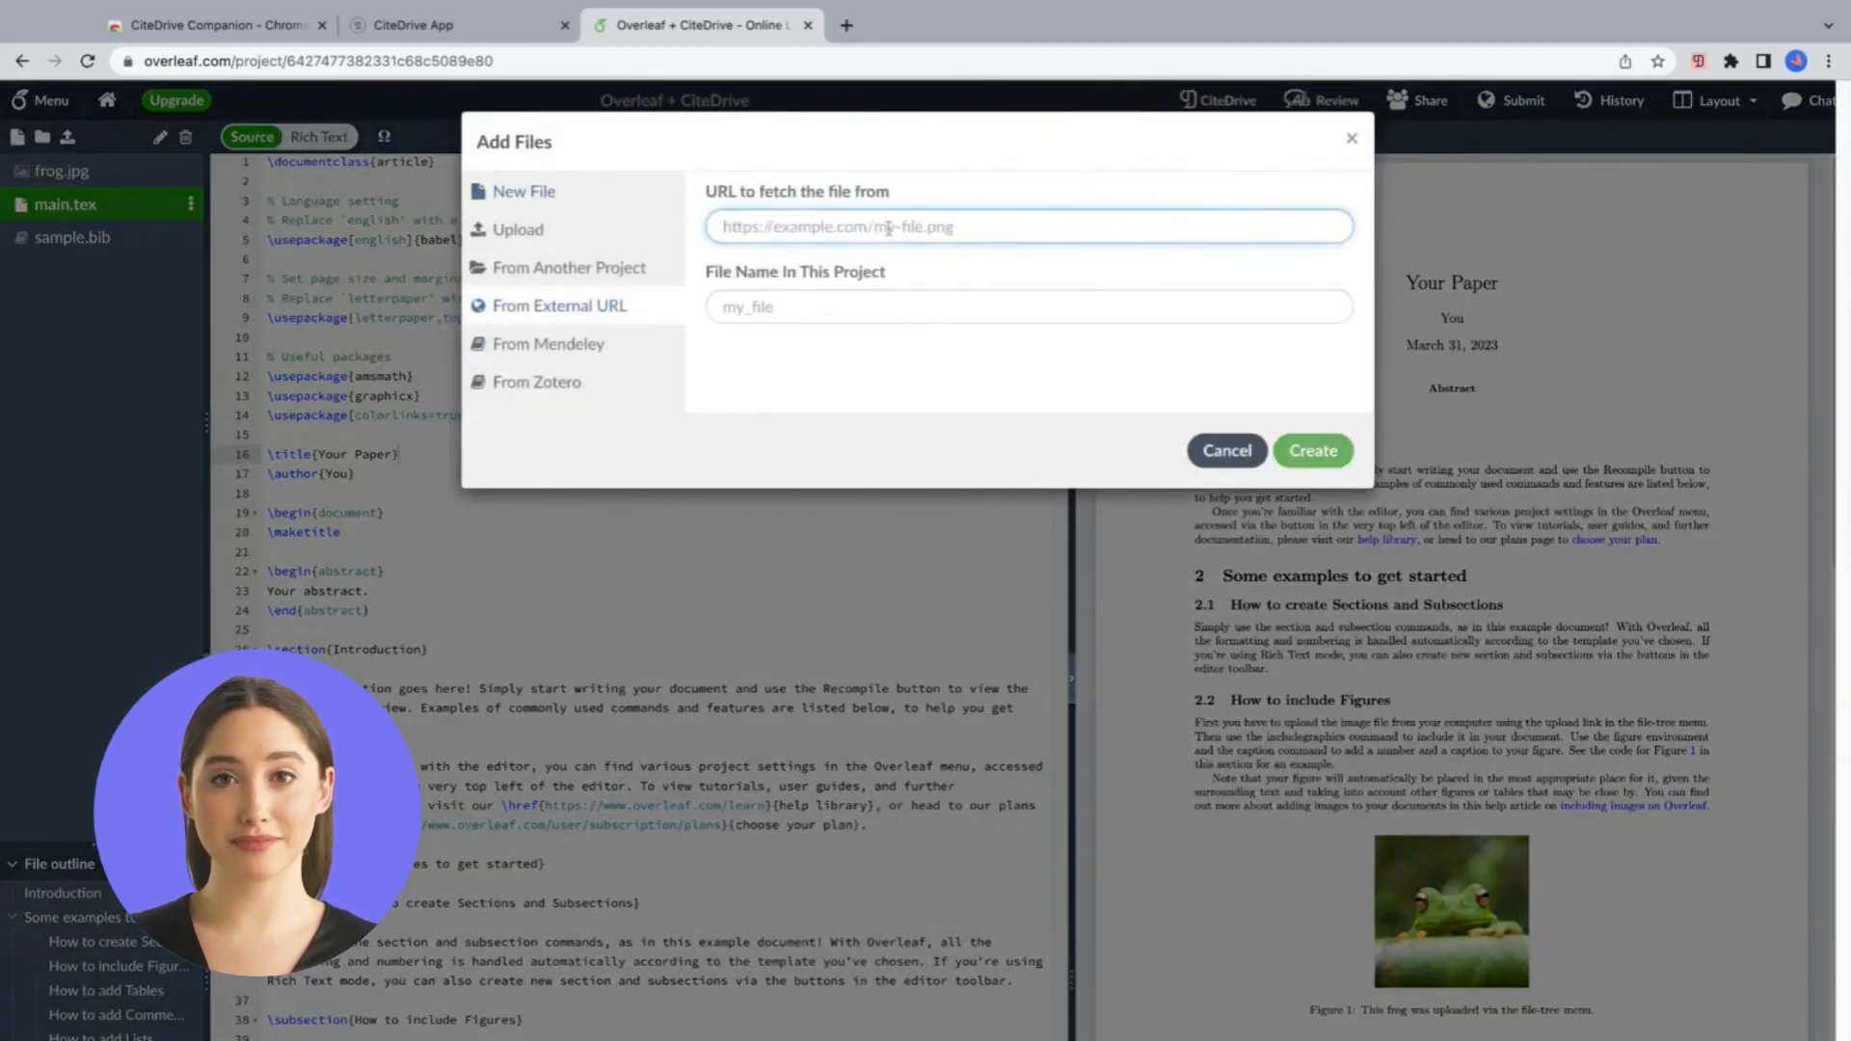
type("1DFlNTE4MzdlNmlzM2UzNWViMjliOTFmNDUyMzY1NDhmYzlifQ==/bibliography.bib")
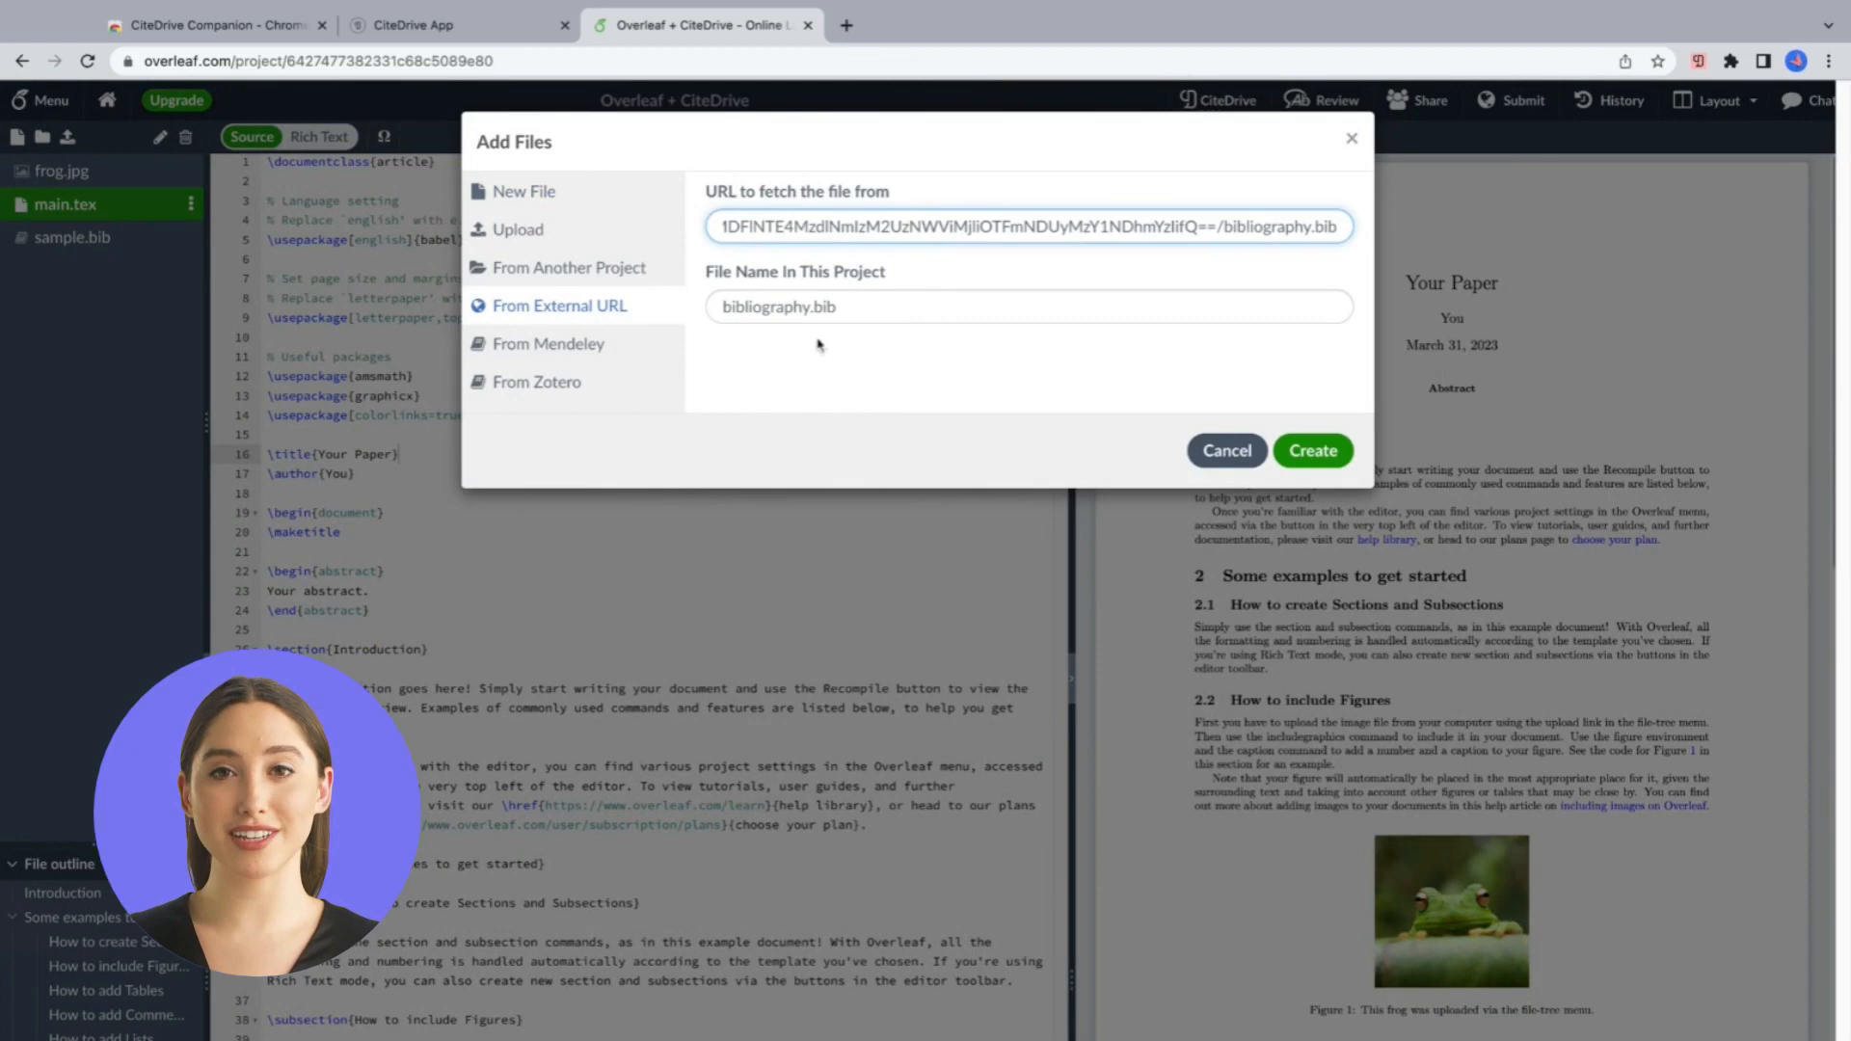
left_click(1311, 449)
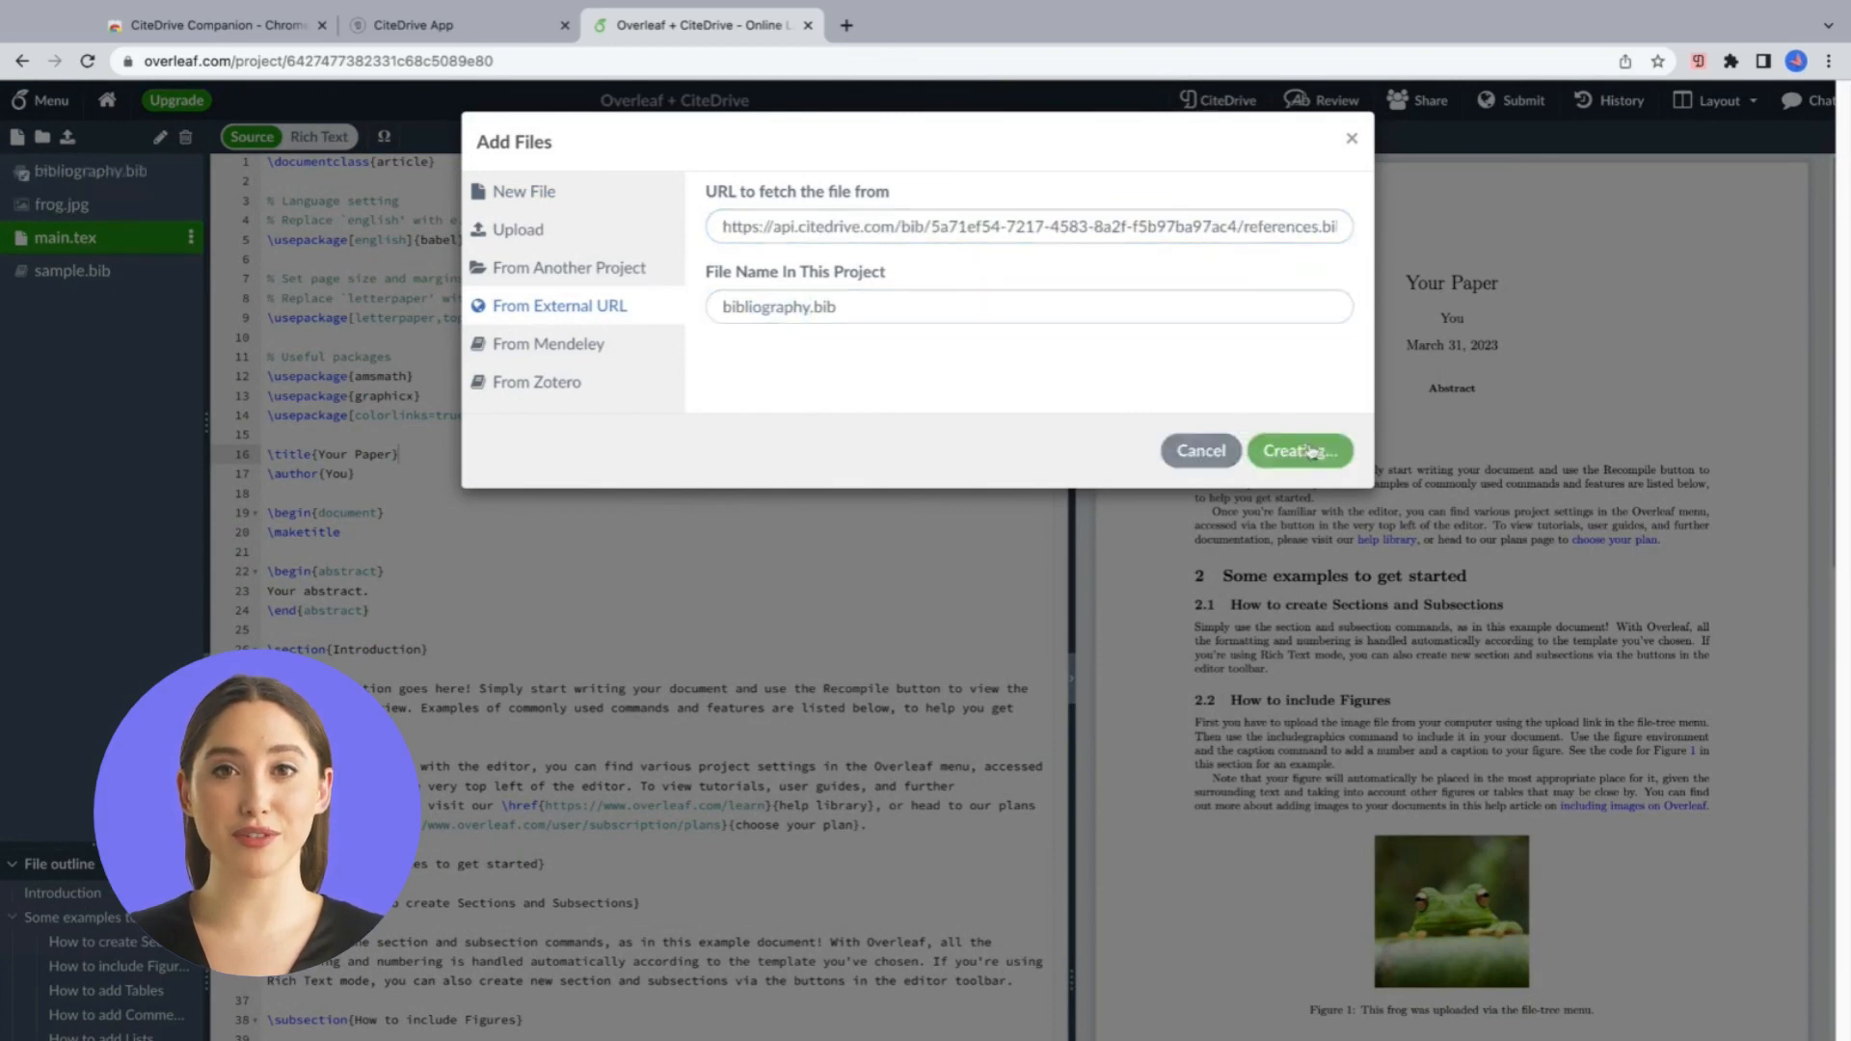
Step: Review bibliography.bib, return to main.tex and pick Knuth: Computers and Typesetting to cite
left_click(1296, 451)
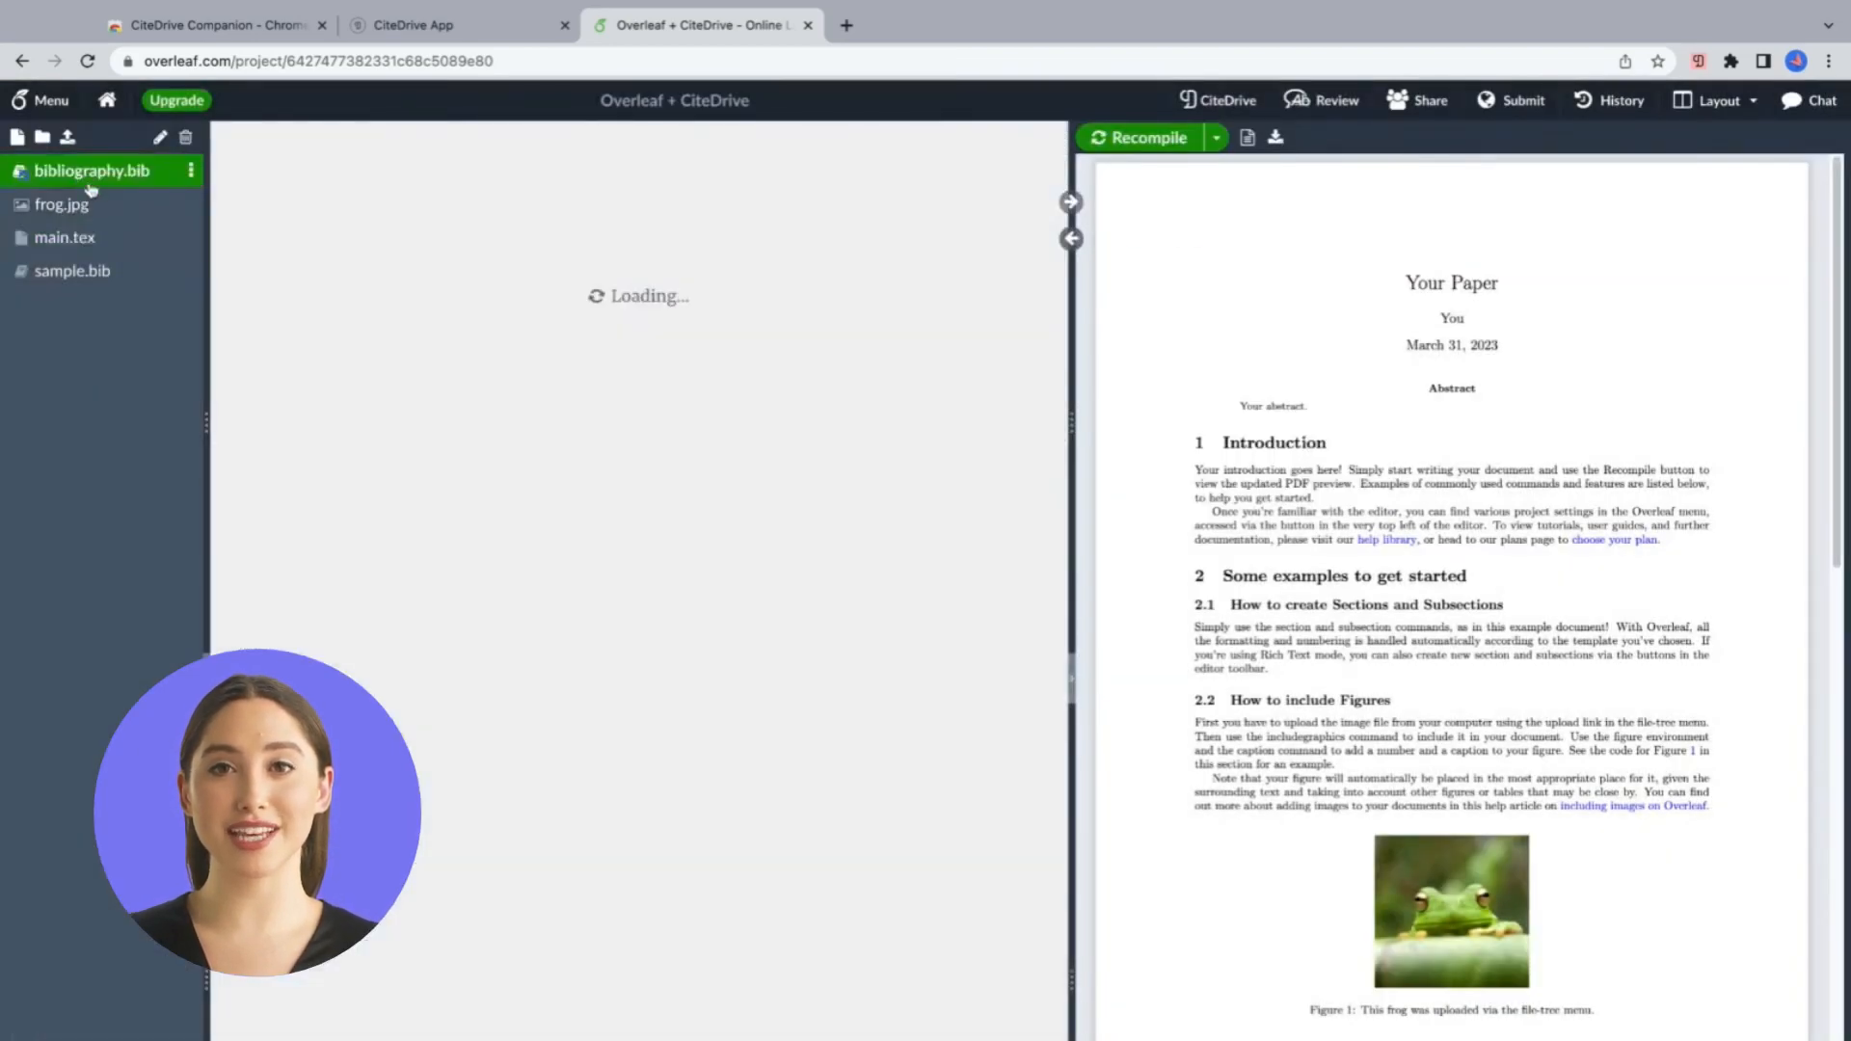
left_click(87, 170)
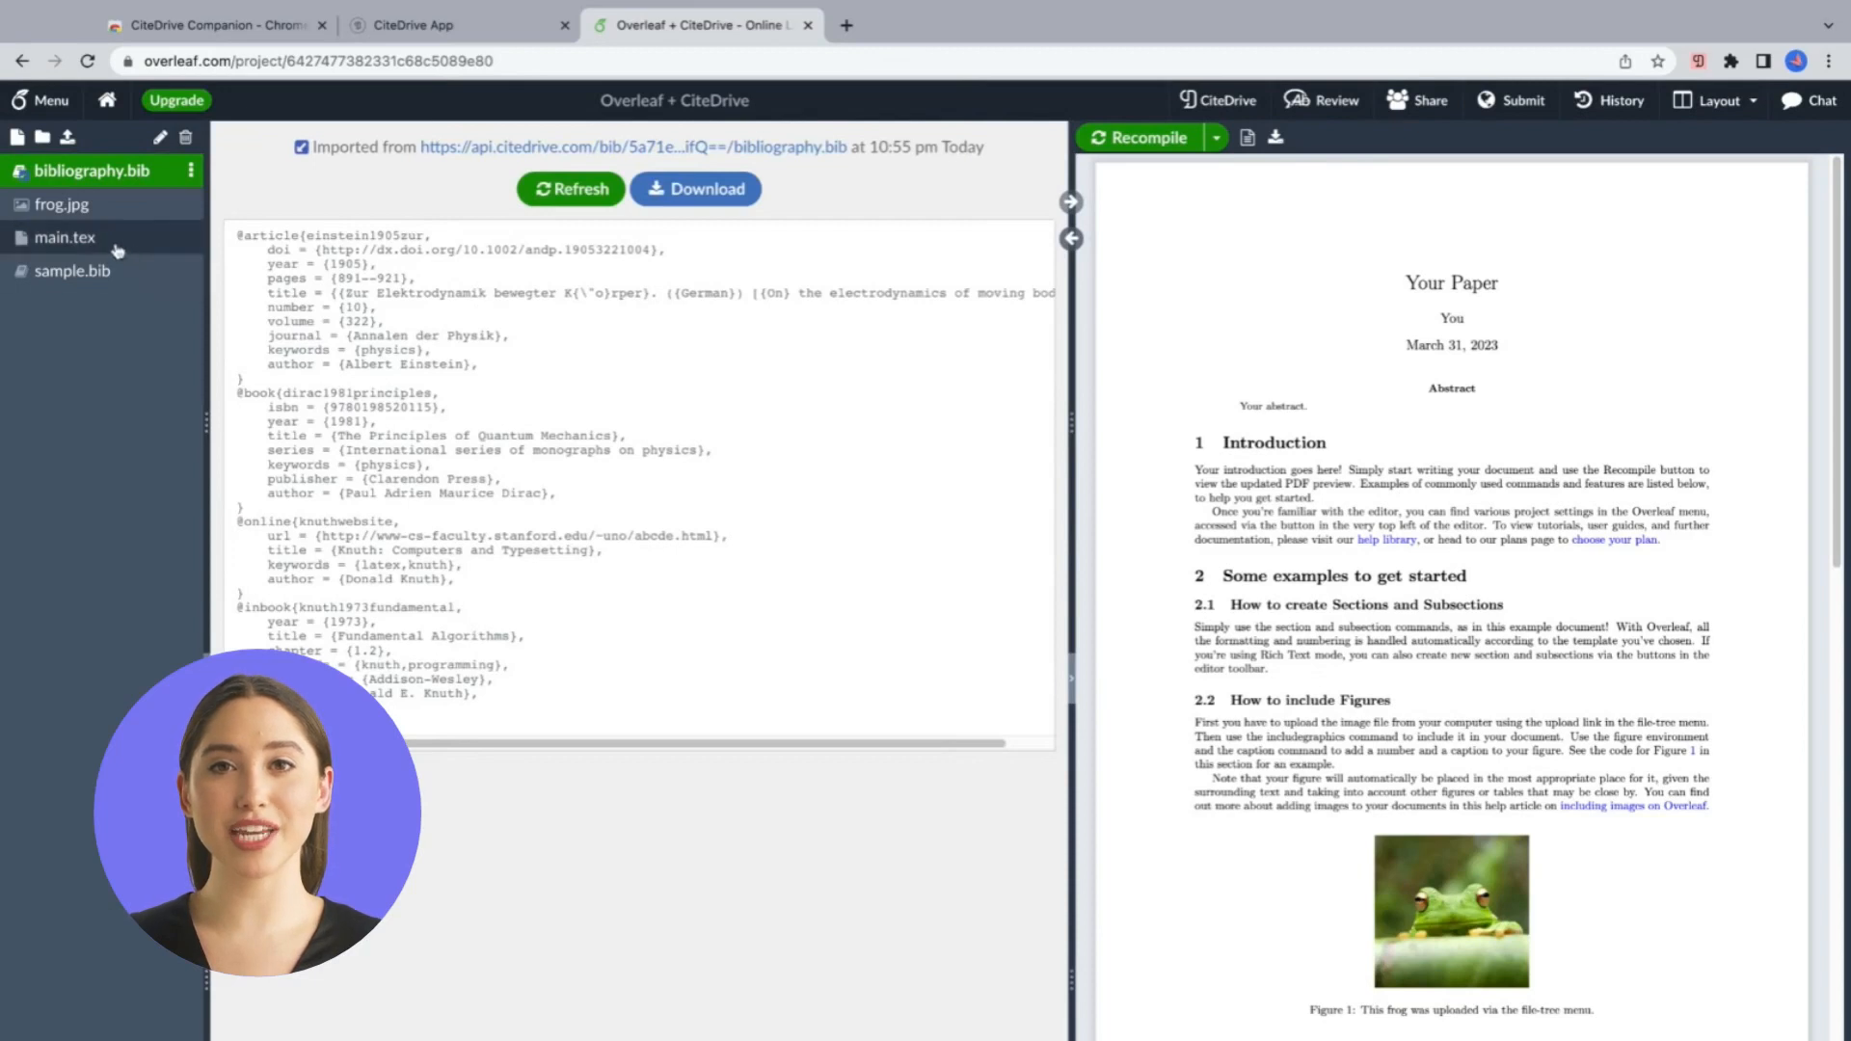
left_click(65, 237)
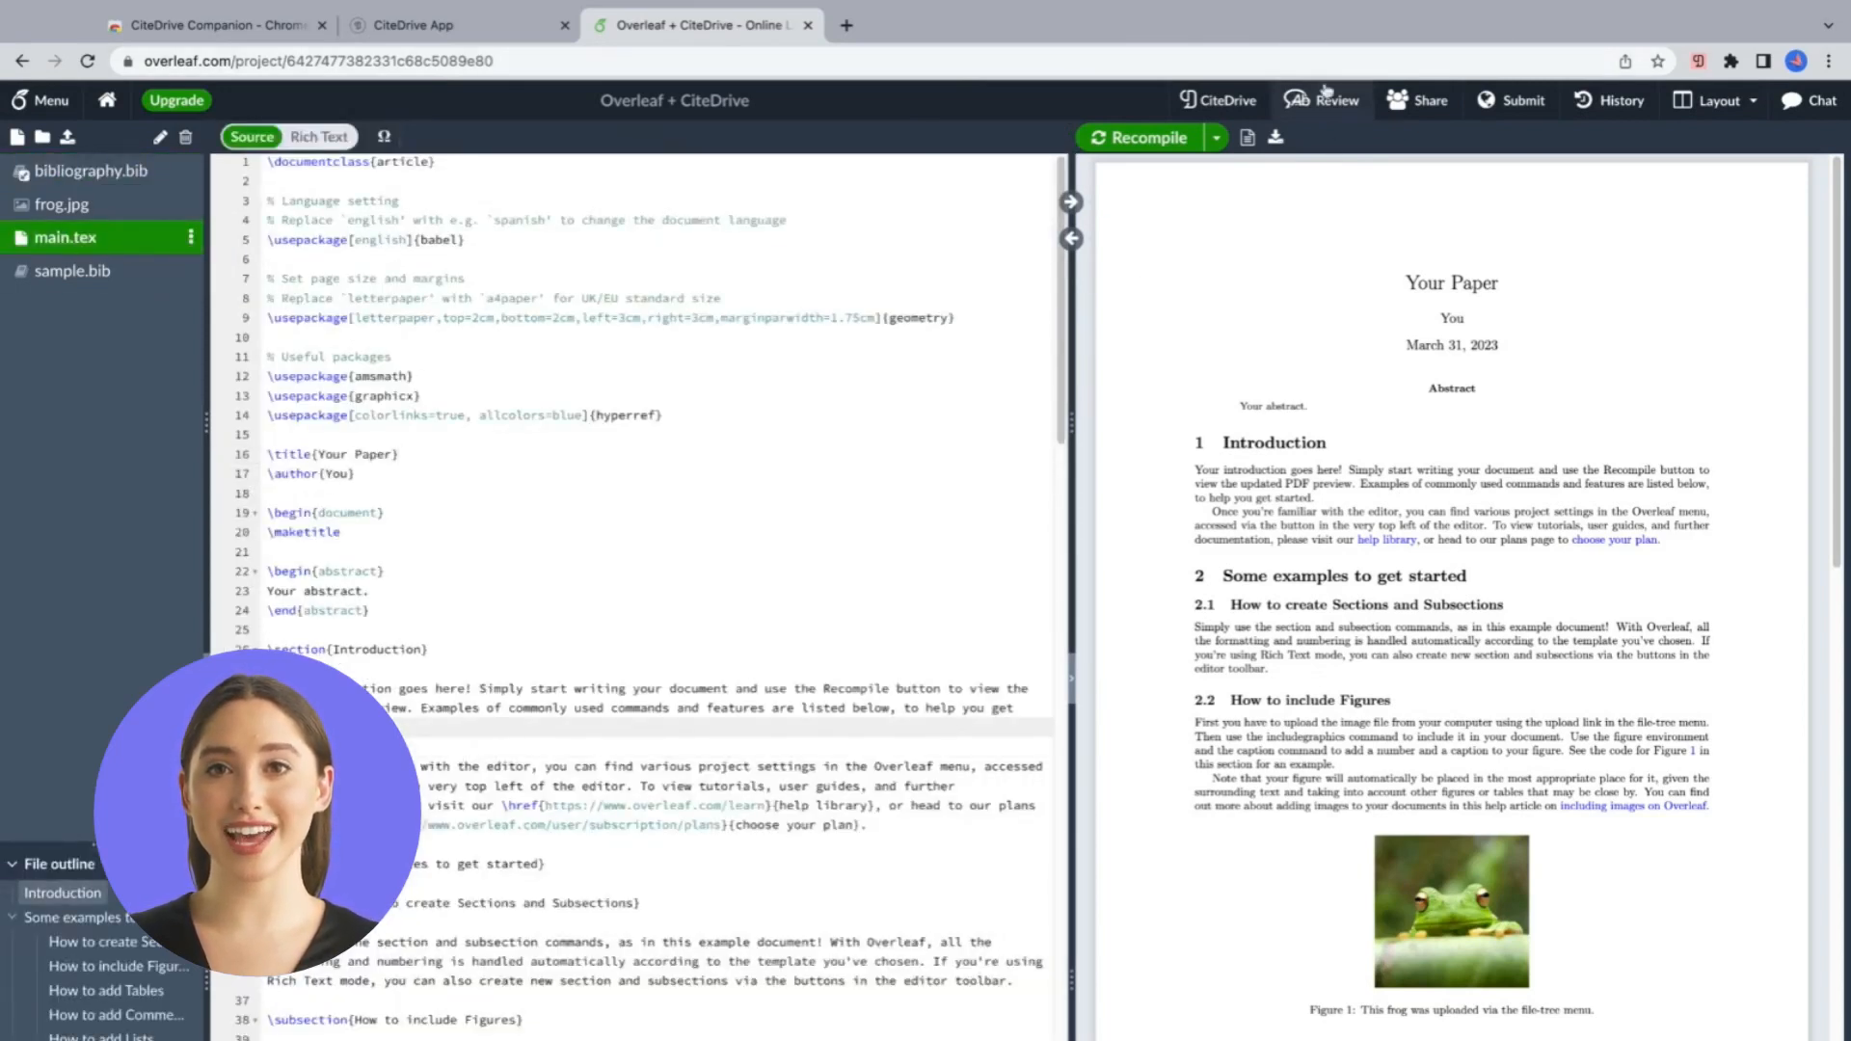
left_click(1216, 101)
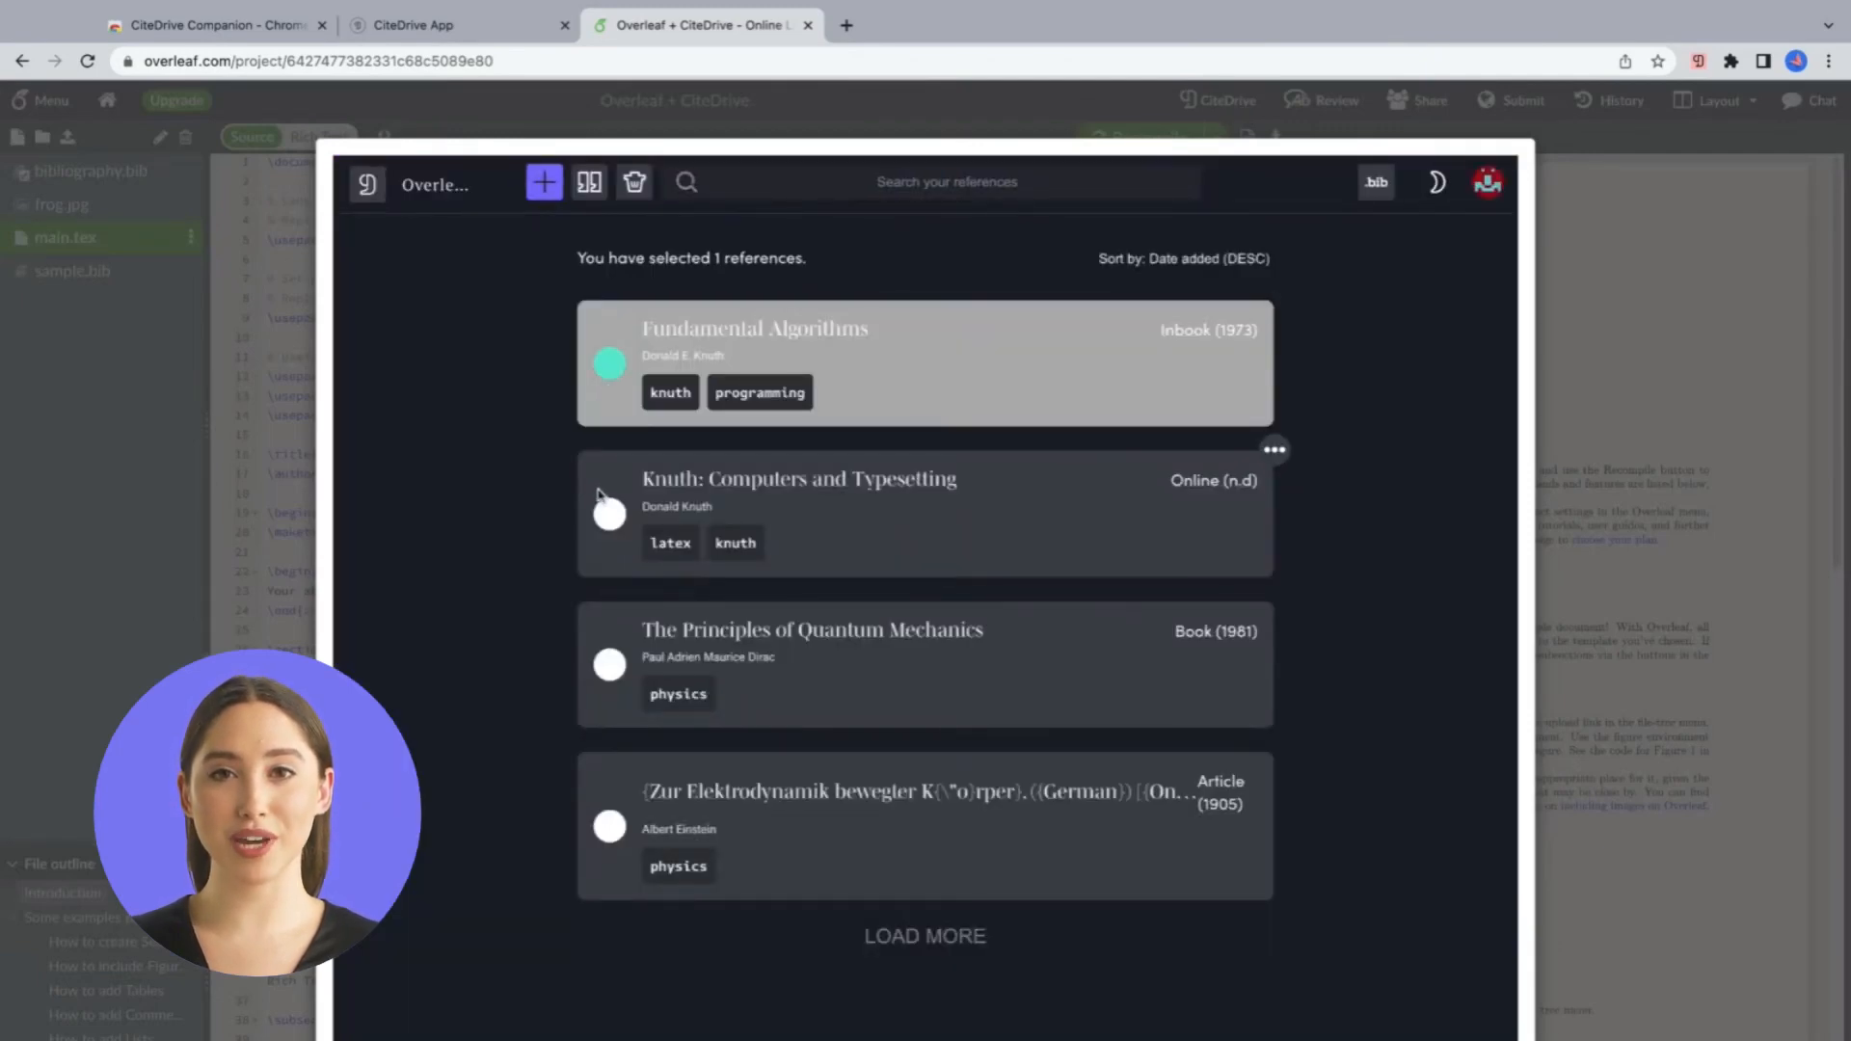
left_click(945, 25)
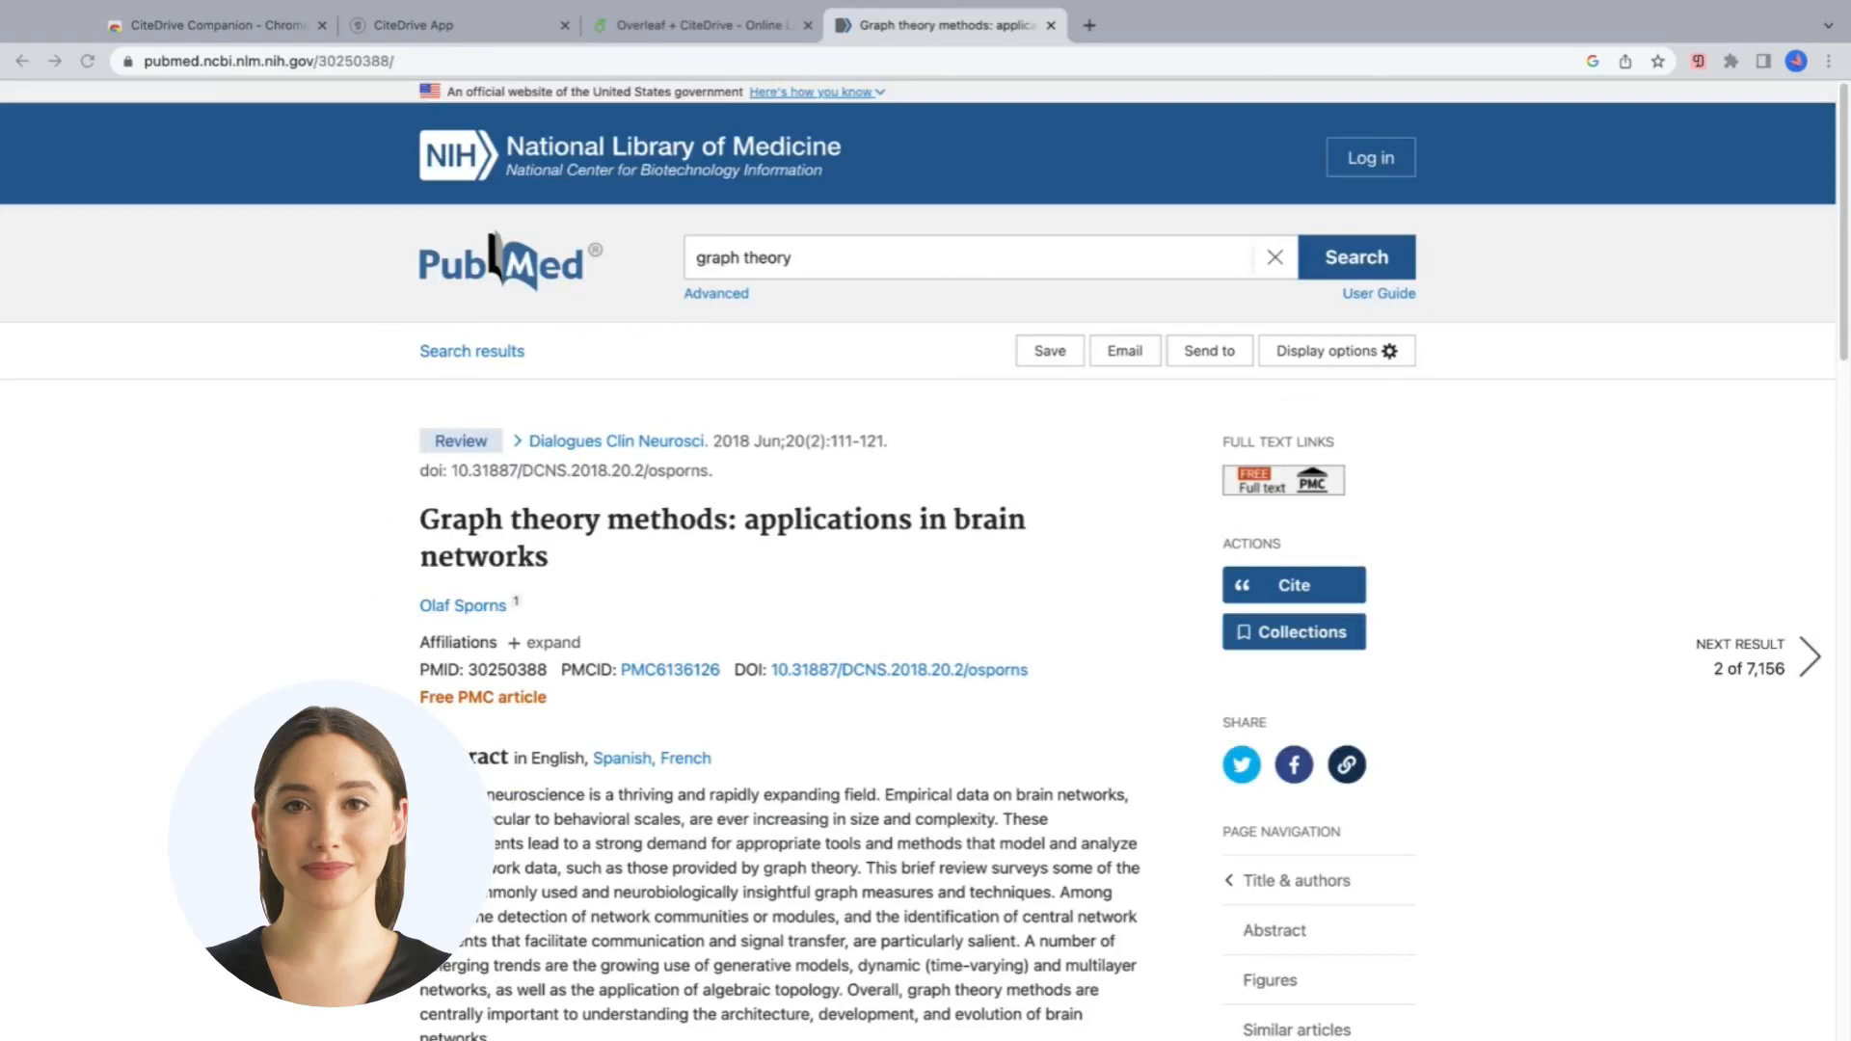
mouse_move(1473, 449)
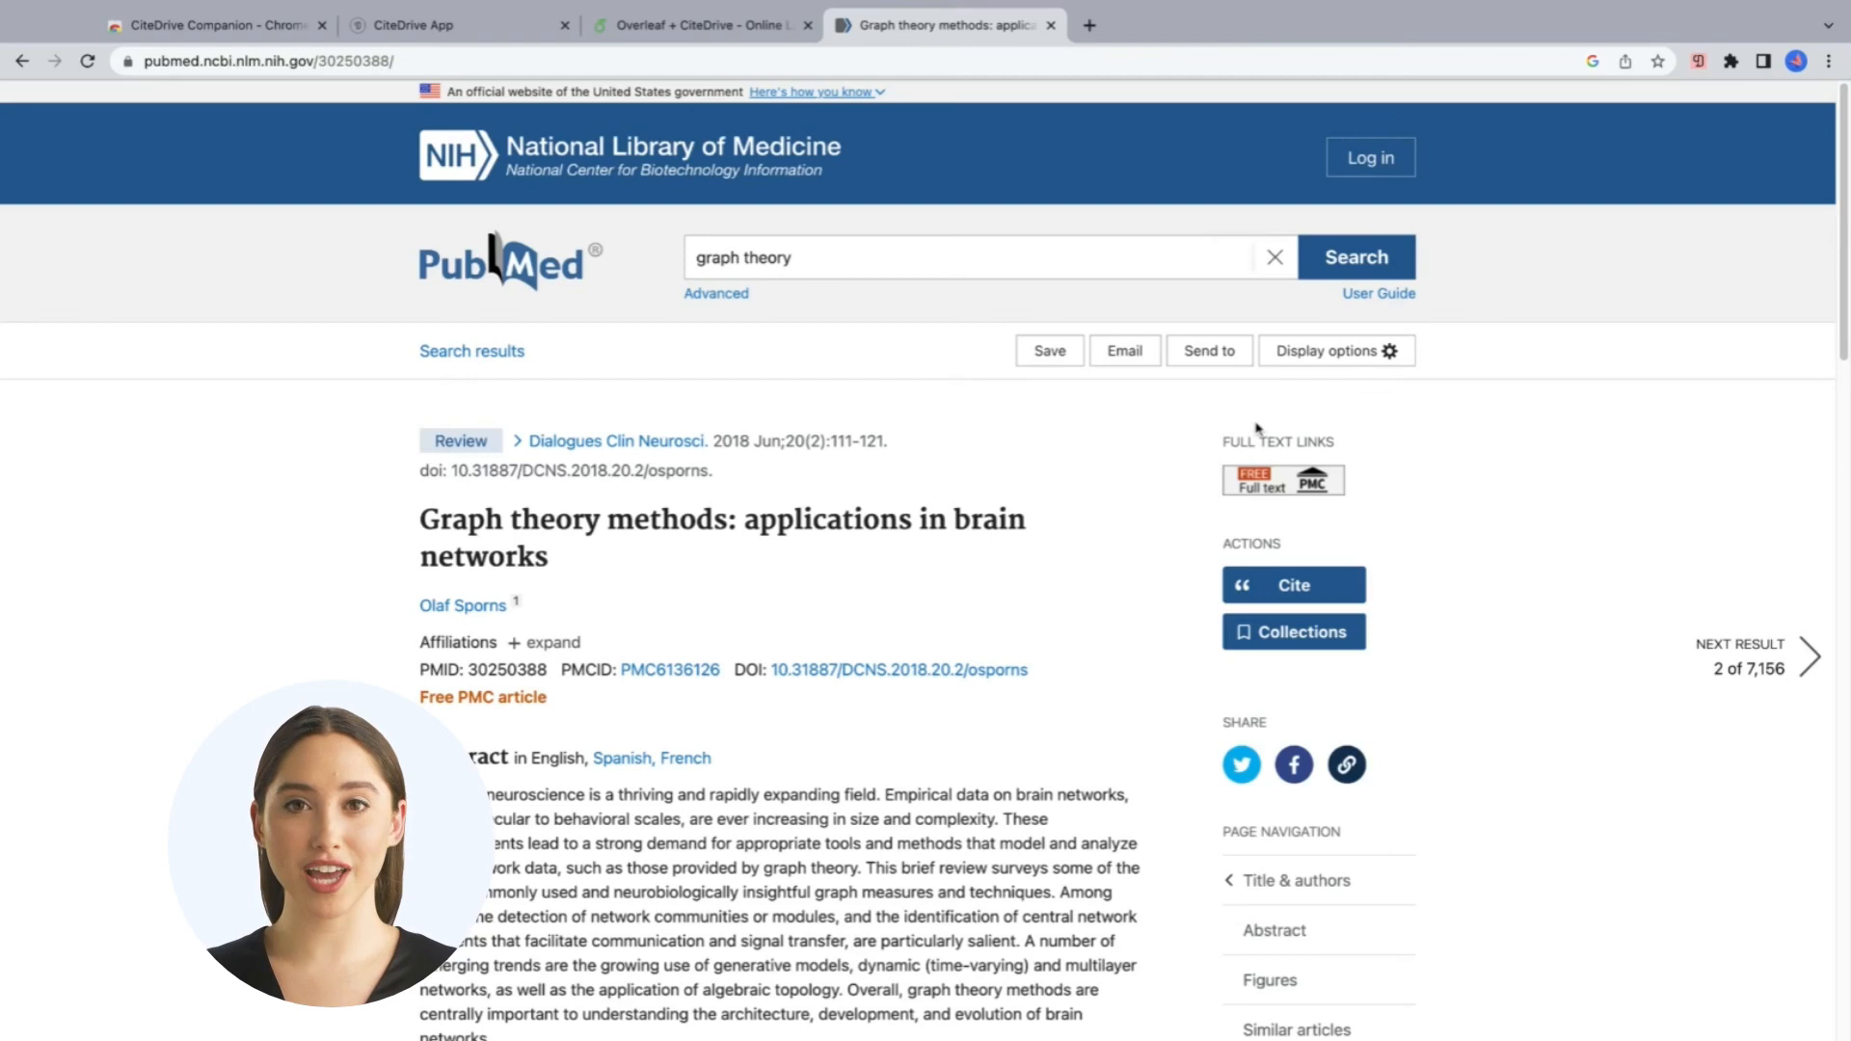
mouse_move(1289, 416)
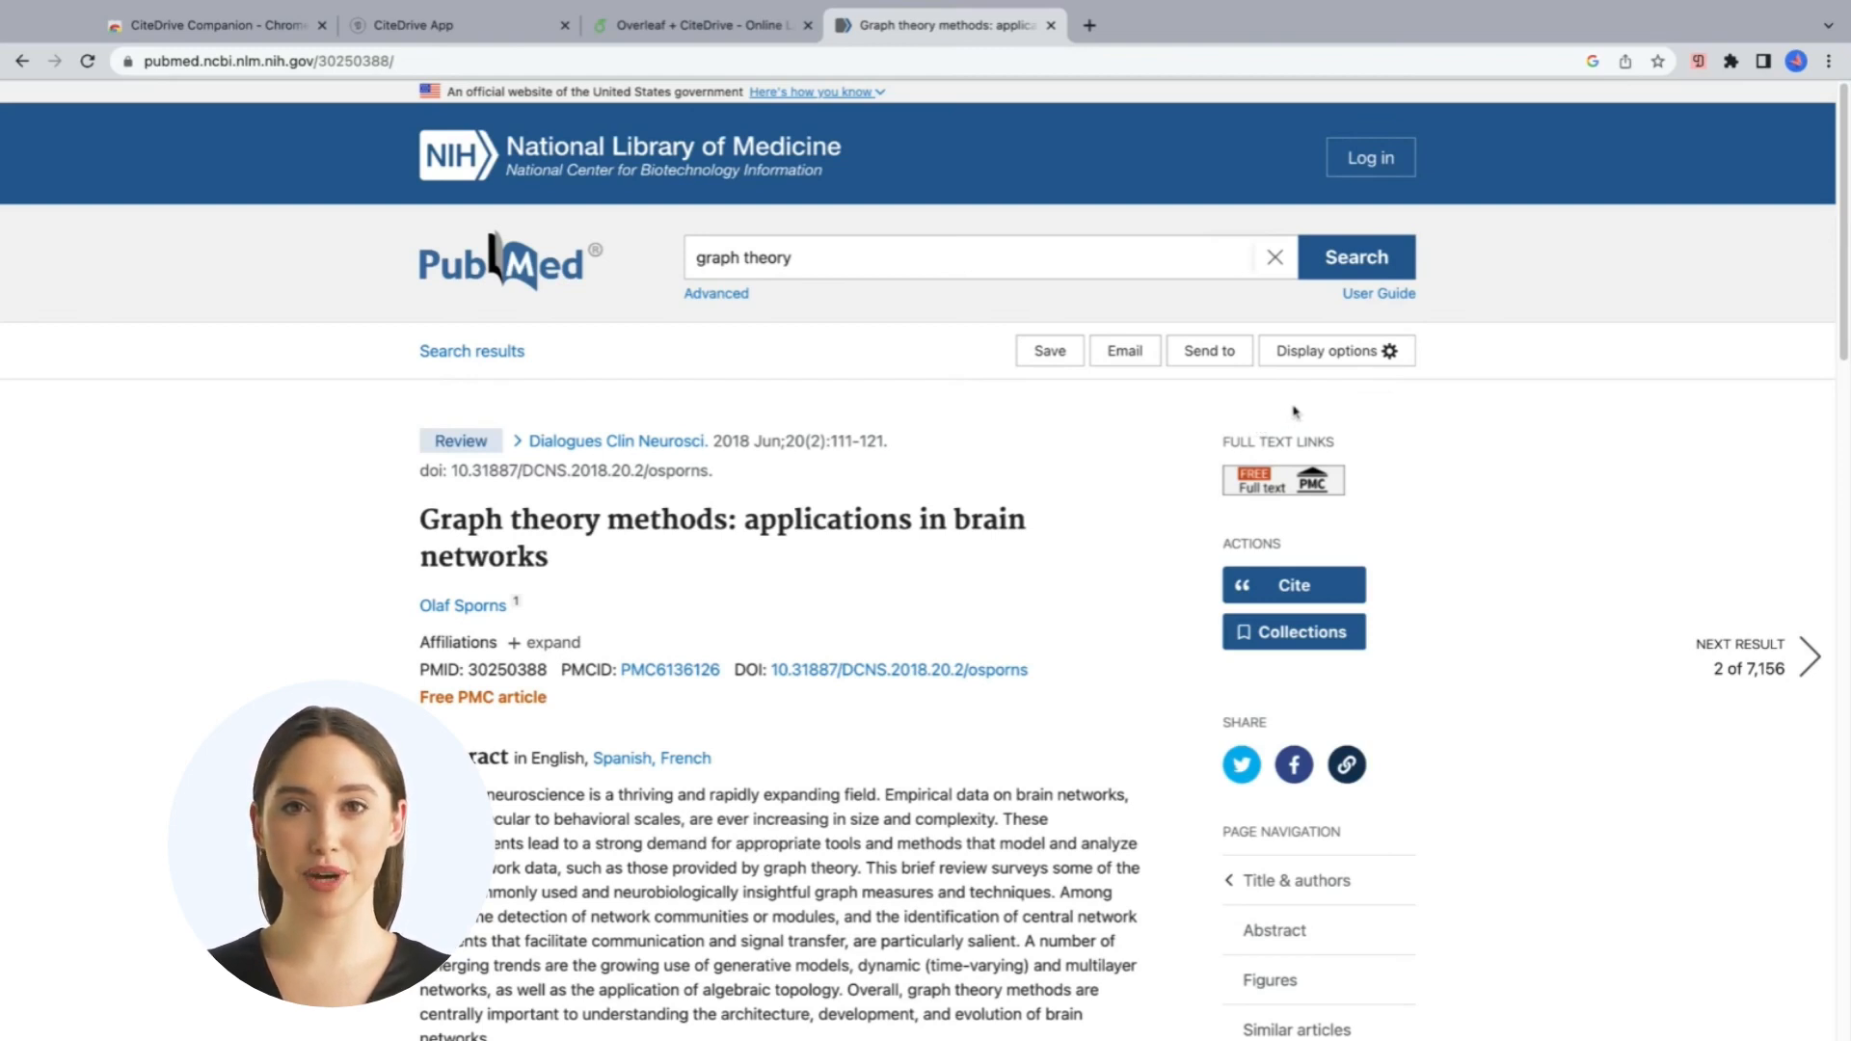
mouse_move(1484, 340)
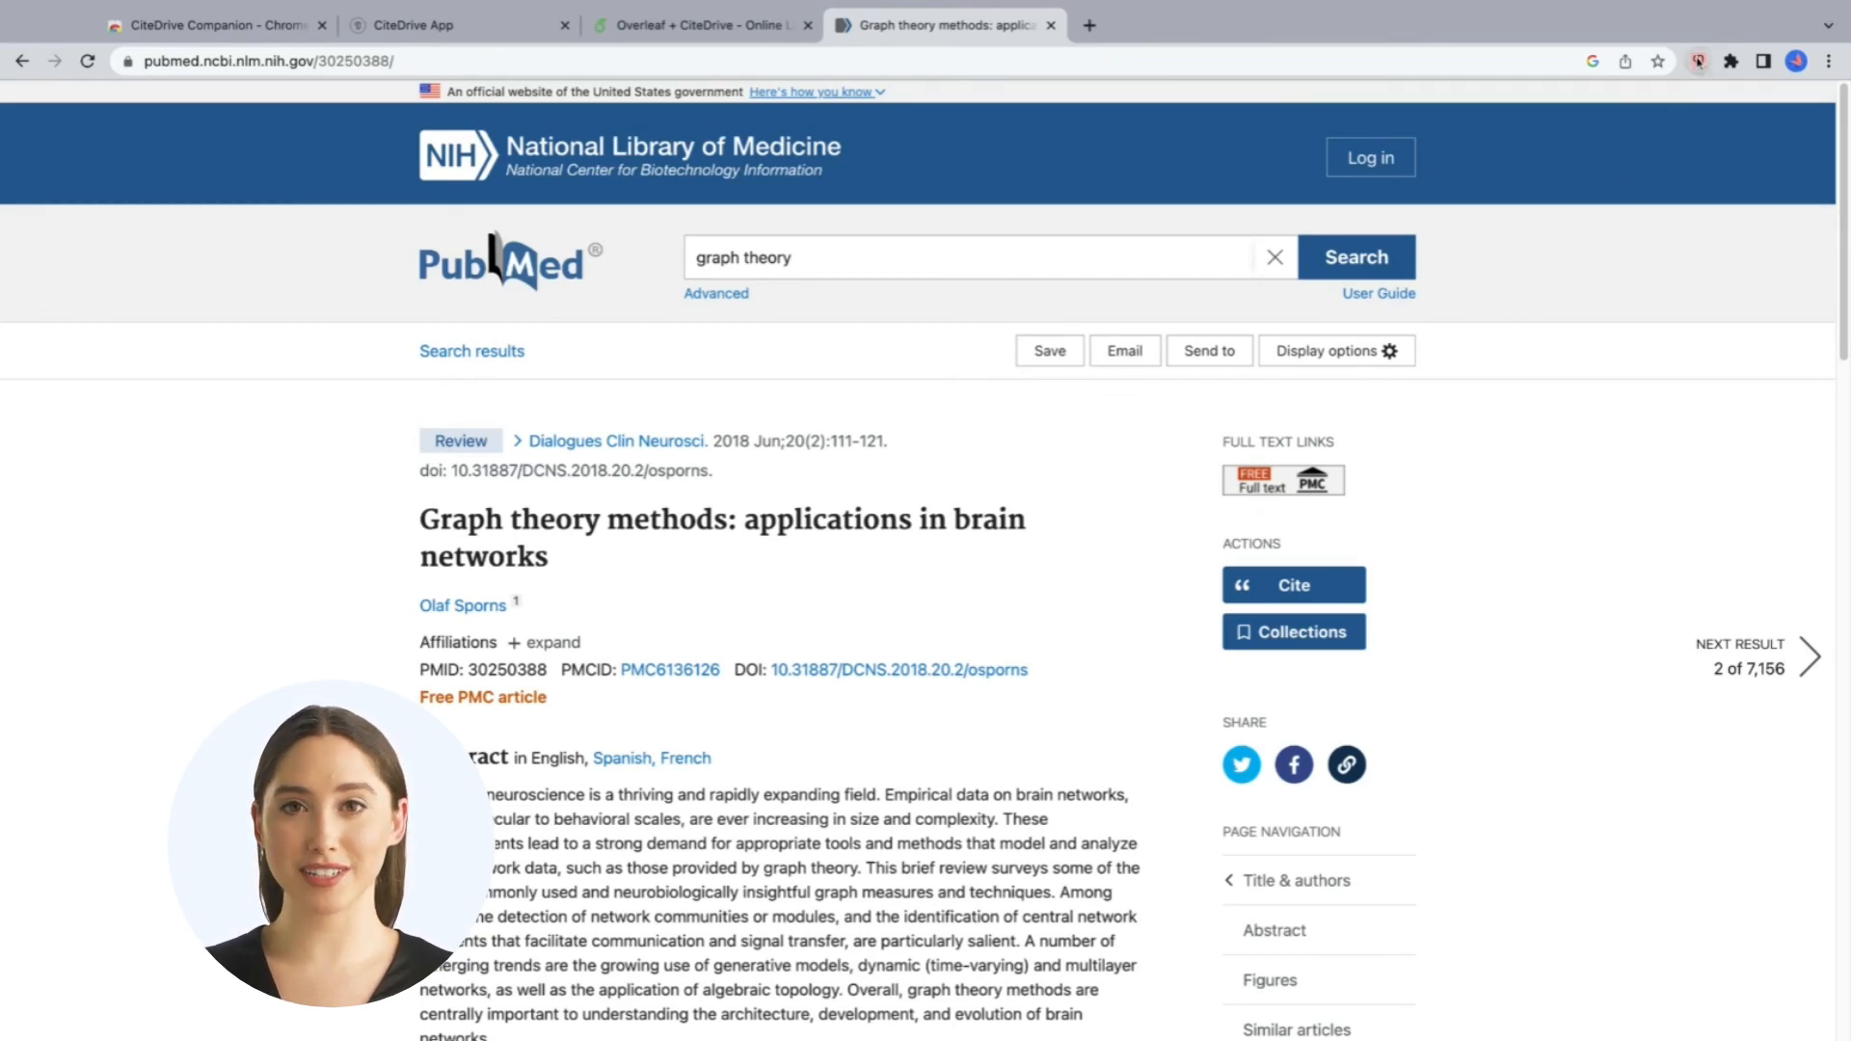
left_click(1292, 584)
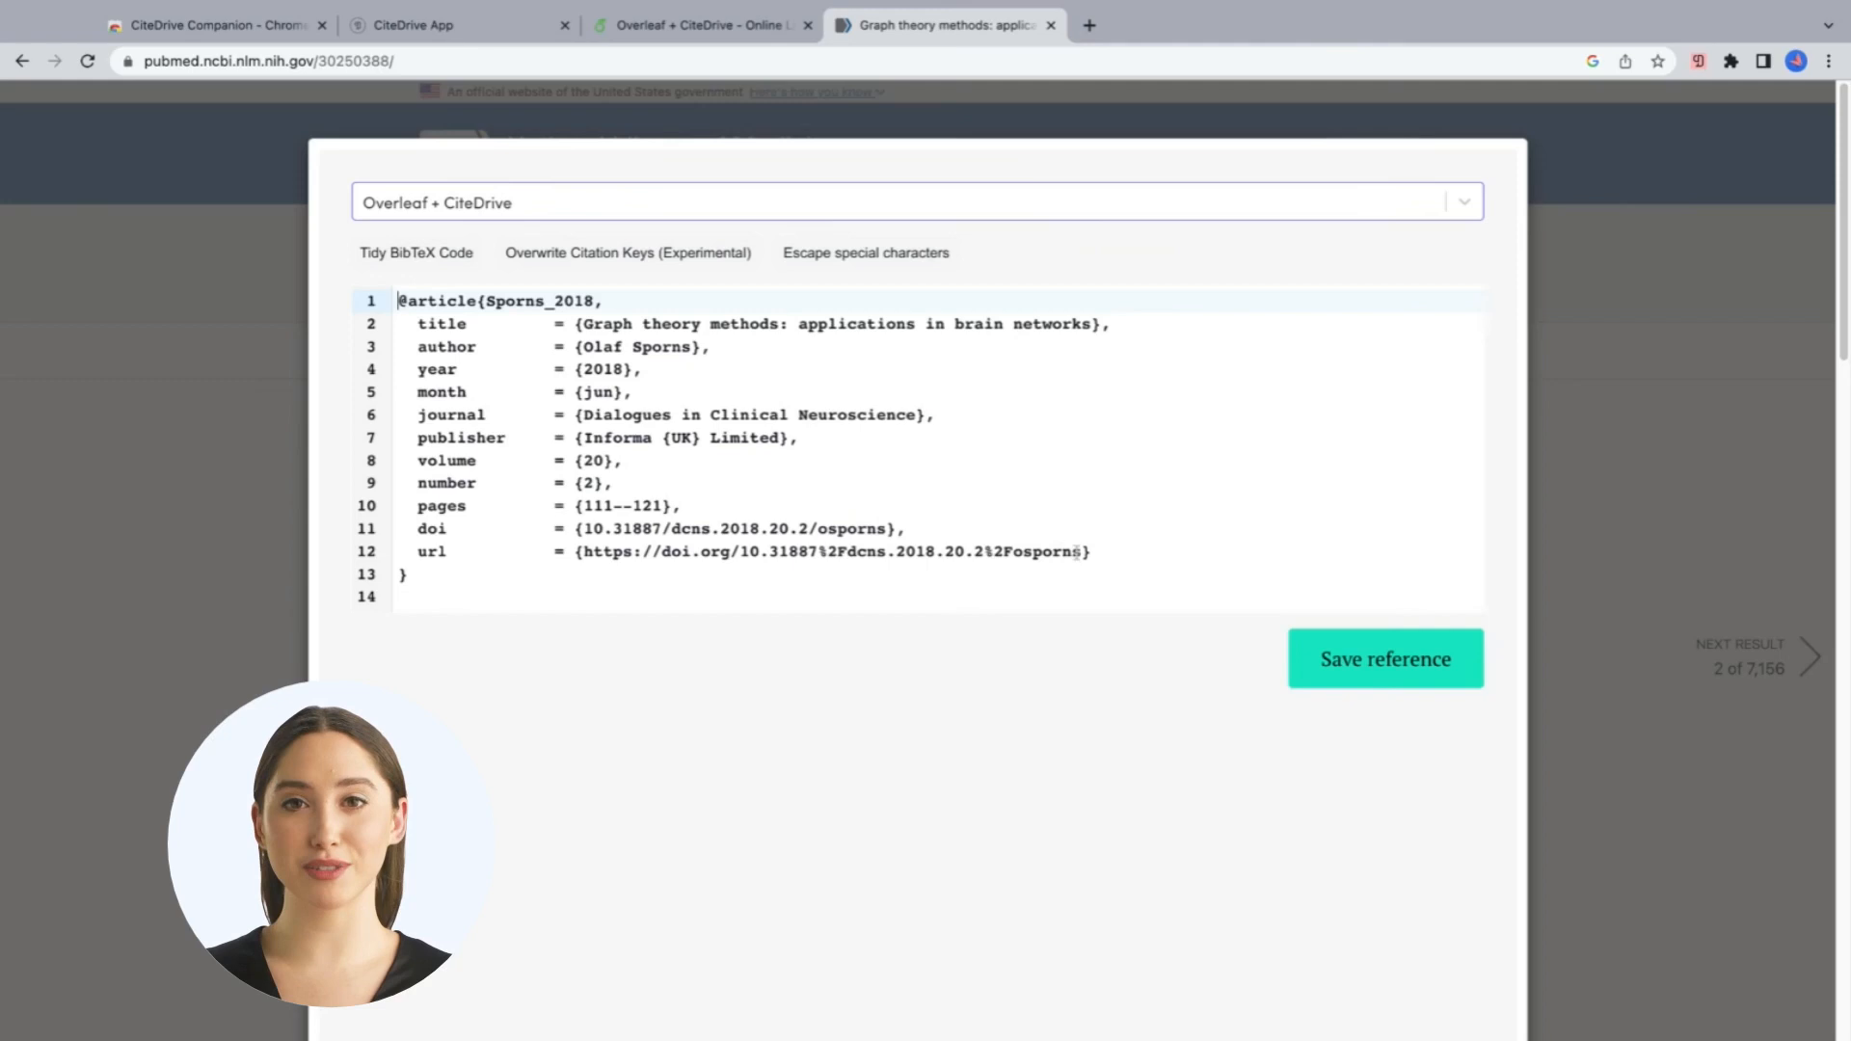
Step: Add a keywords = {test} field after the url line and save the reference to the project
left_click(1097, 552)
type(",")
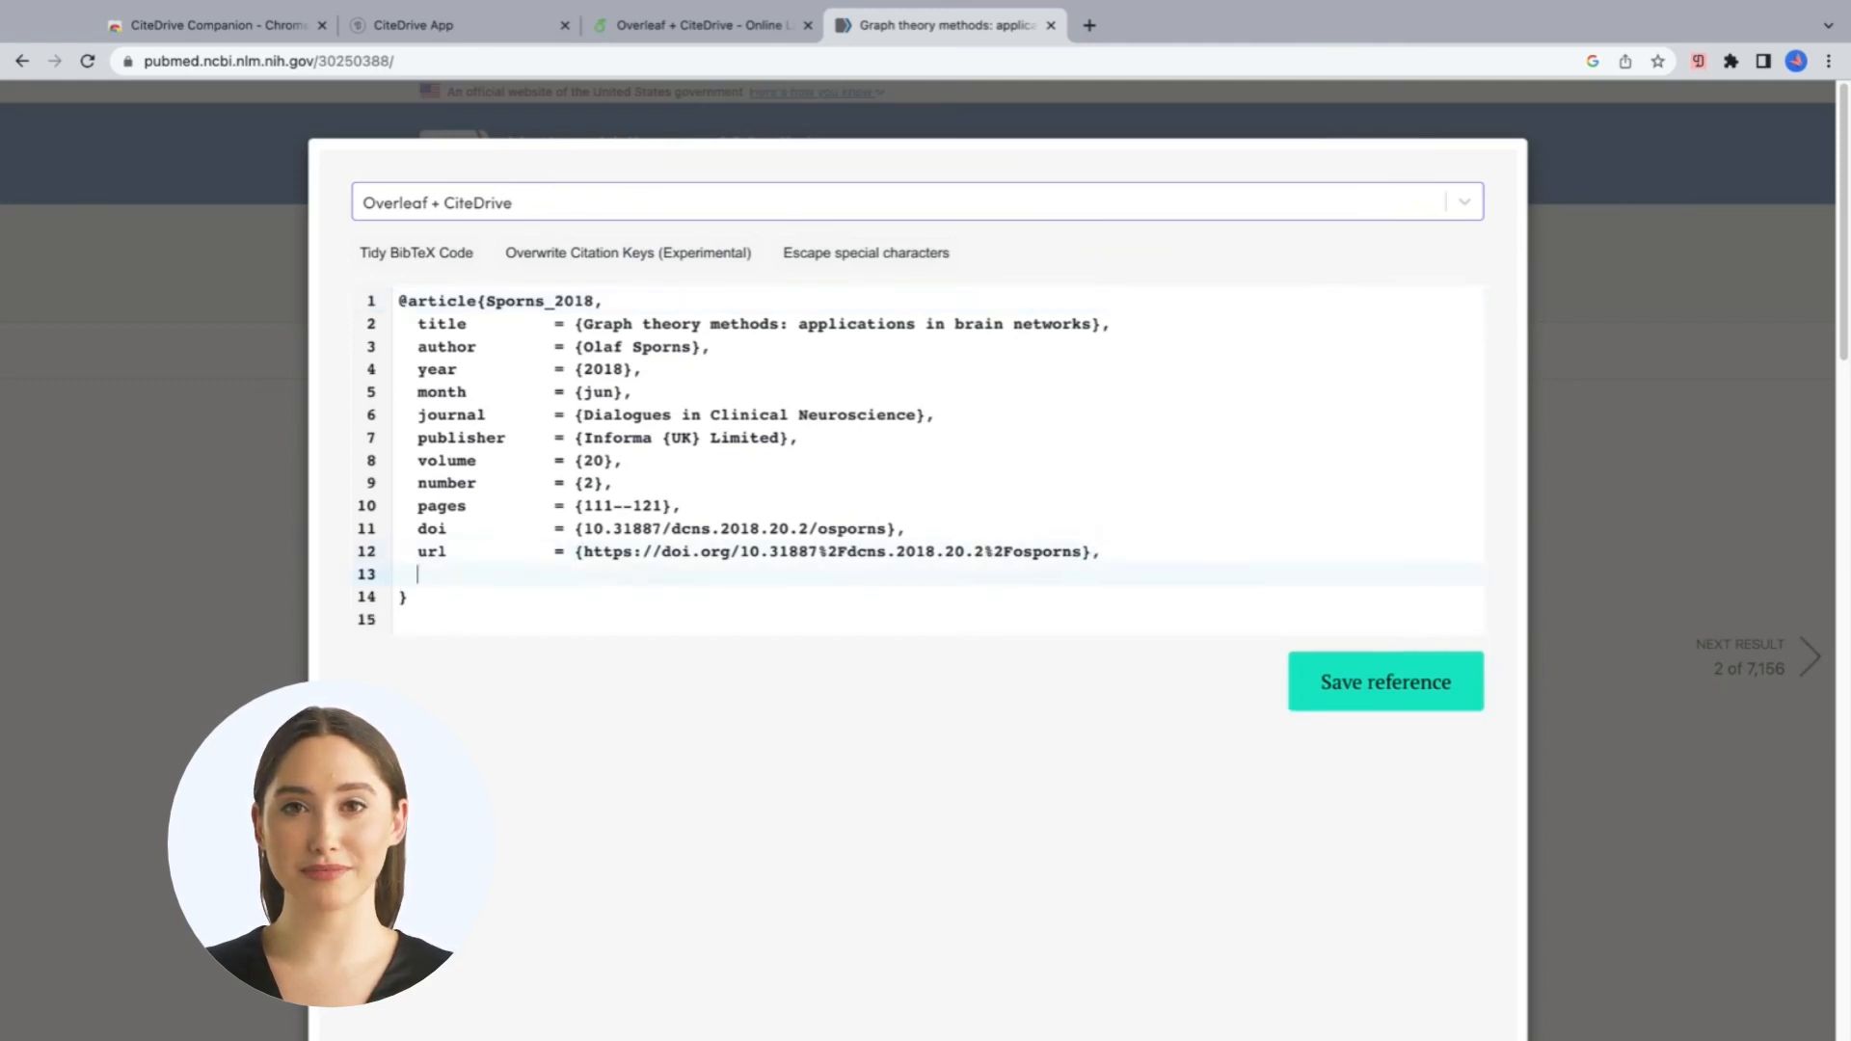
type("keywords = {")
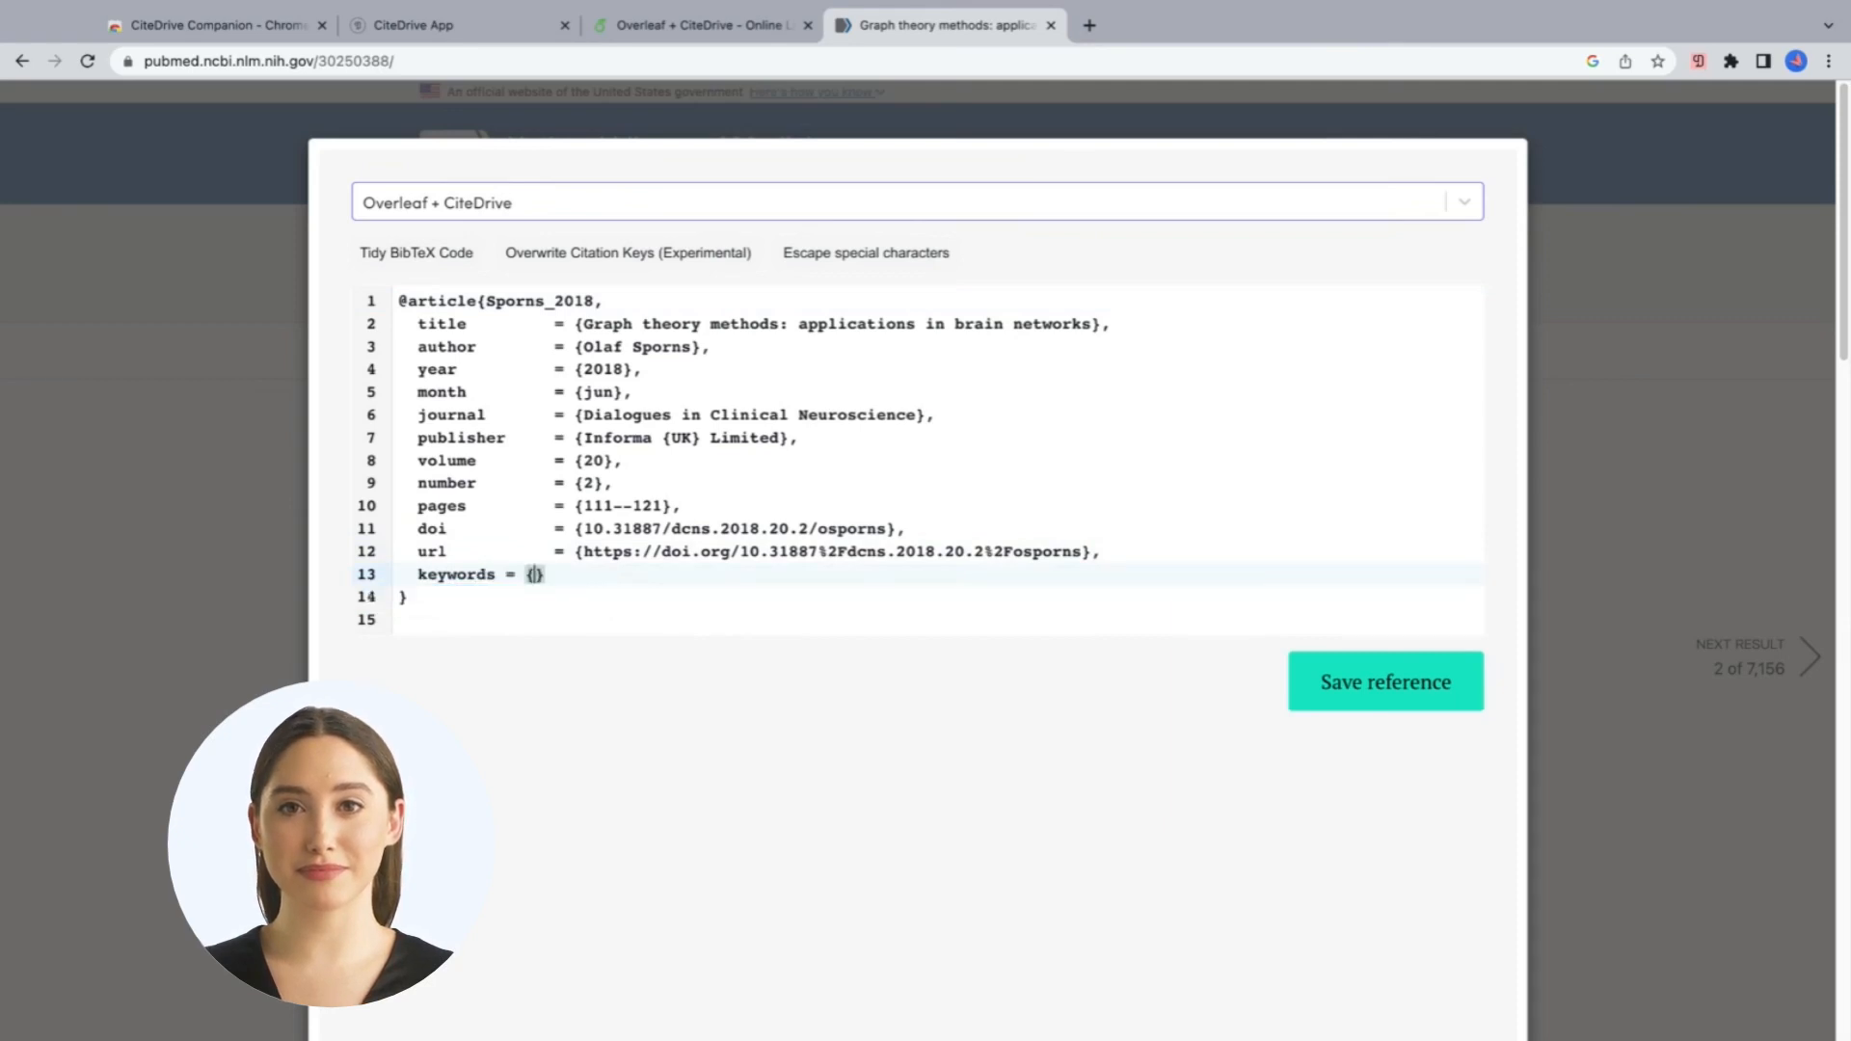
type("test")
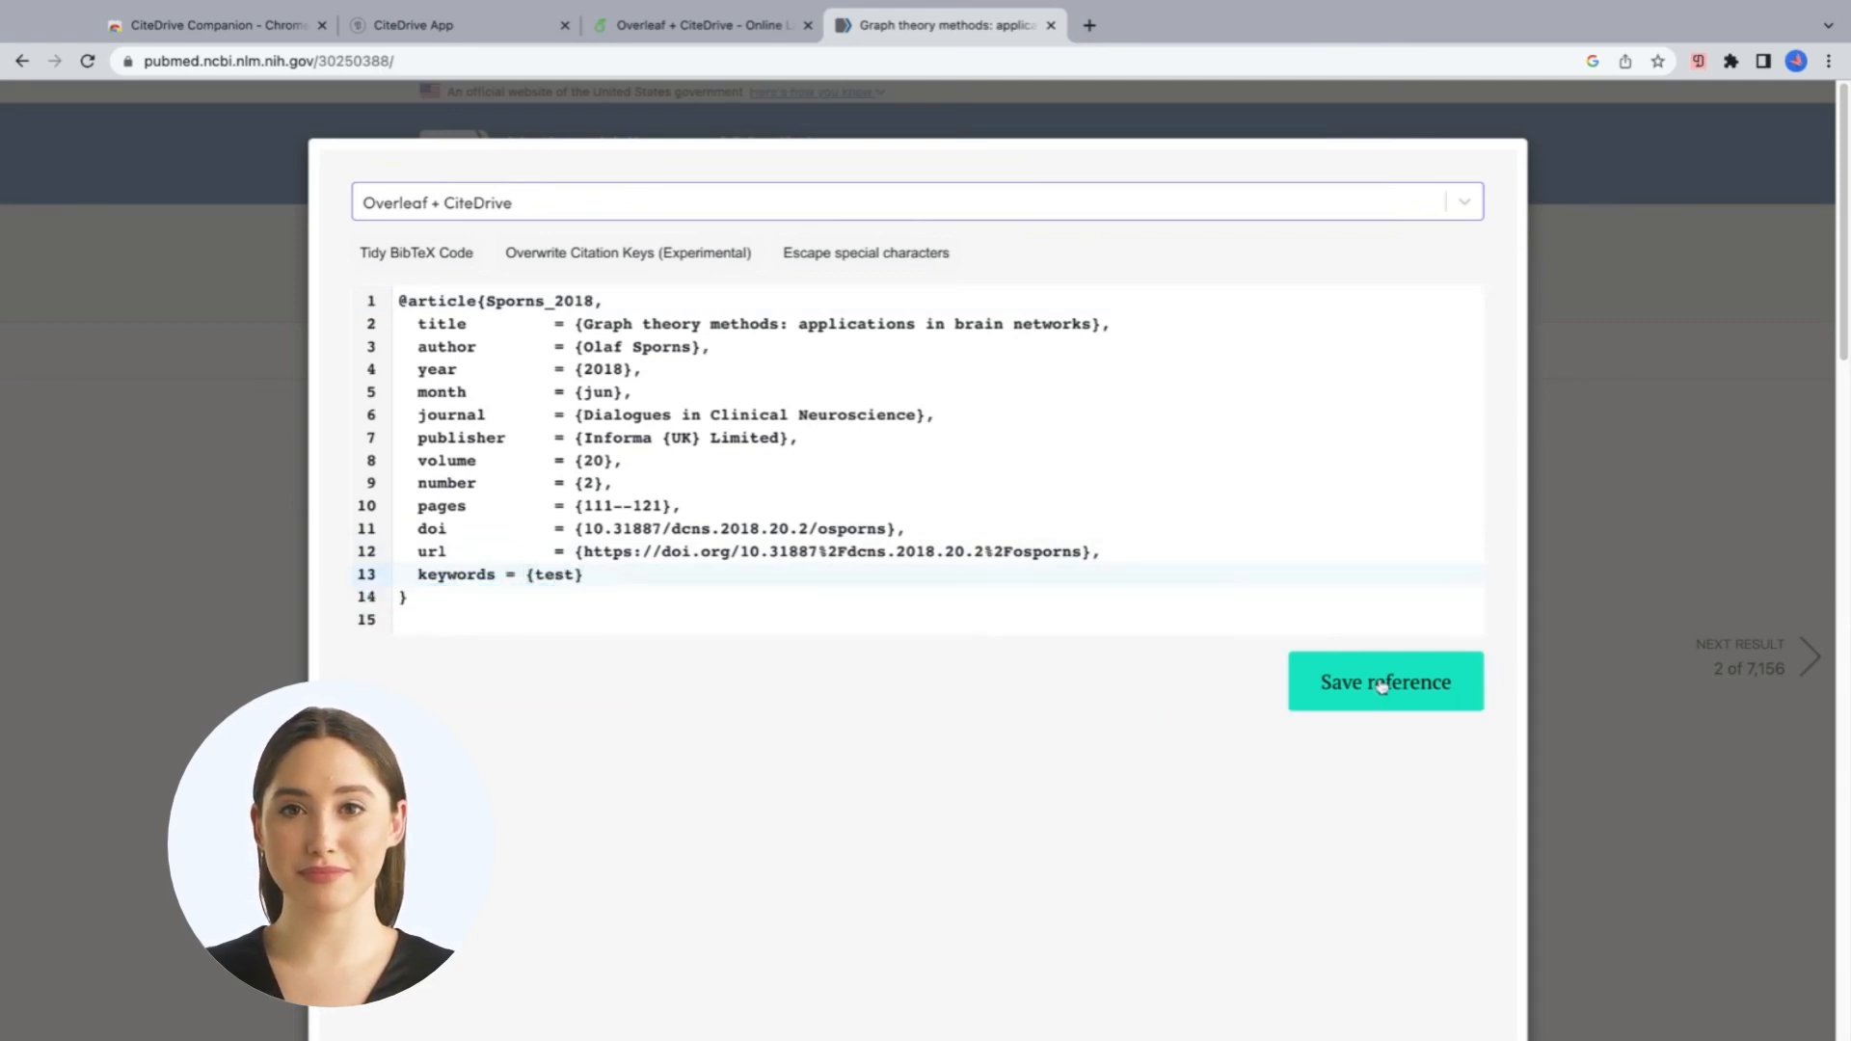
left_click(702, 25)
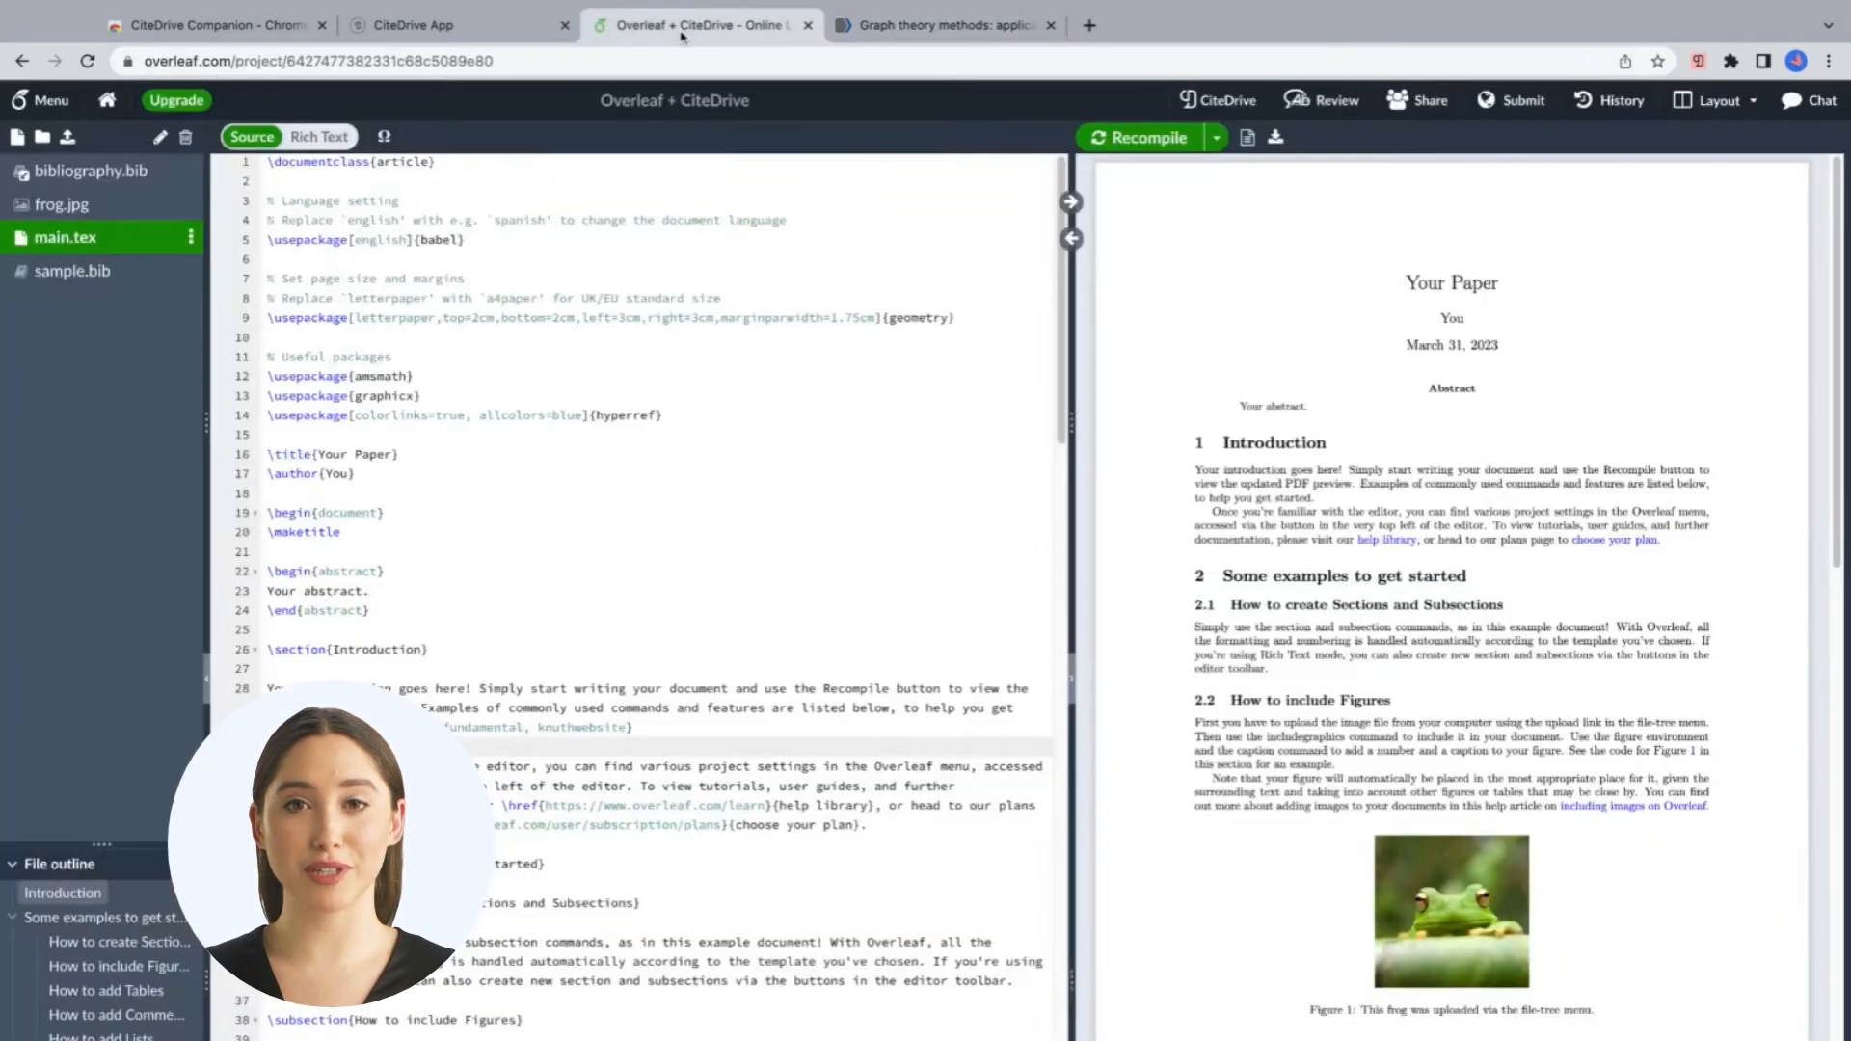
Step: Refresh bibliography.bib to pull in the Sporns 2018 entry, then return to the PubMed article
left_click(89, 169)
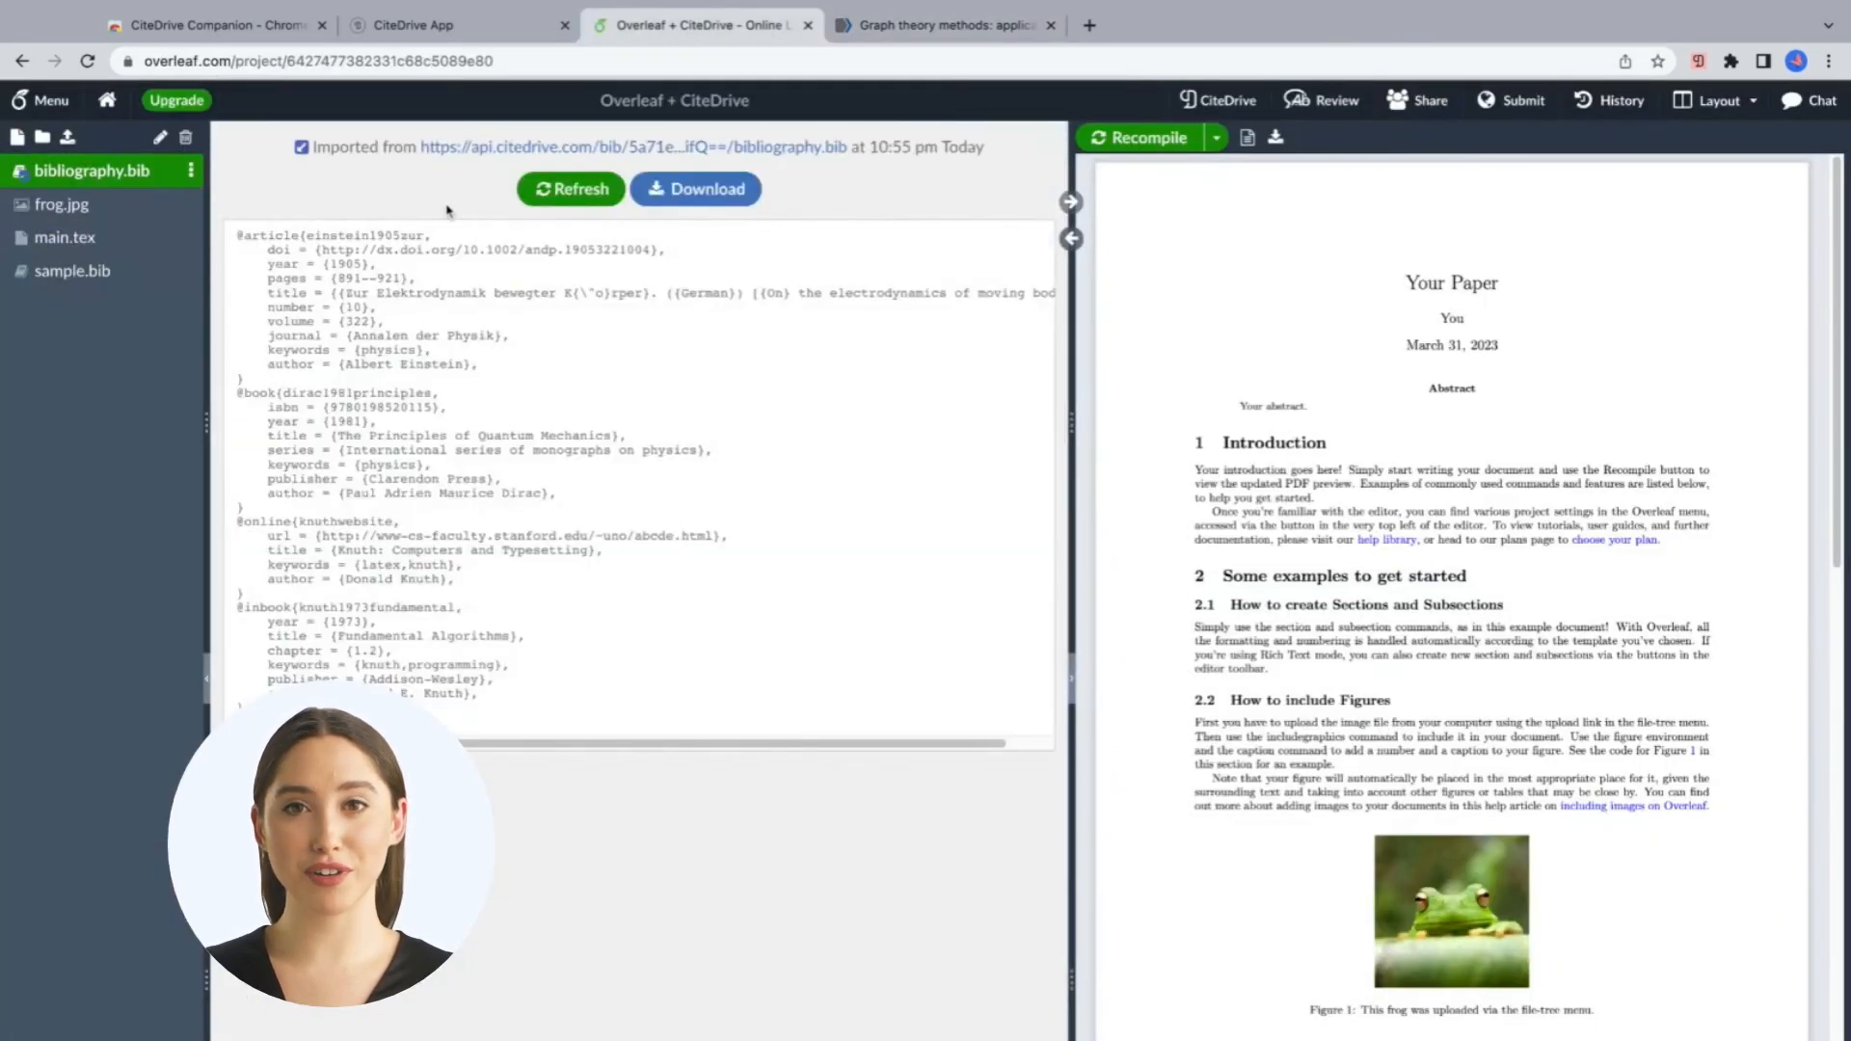
left_click(571, 189)
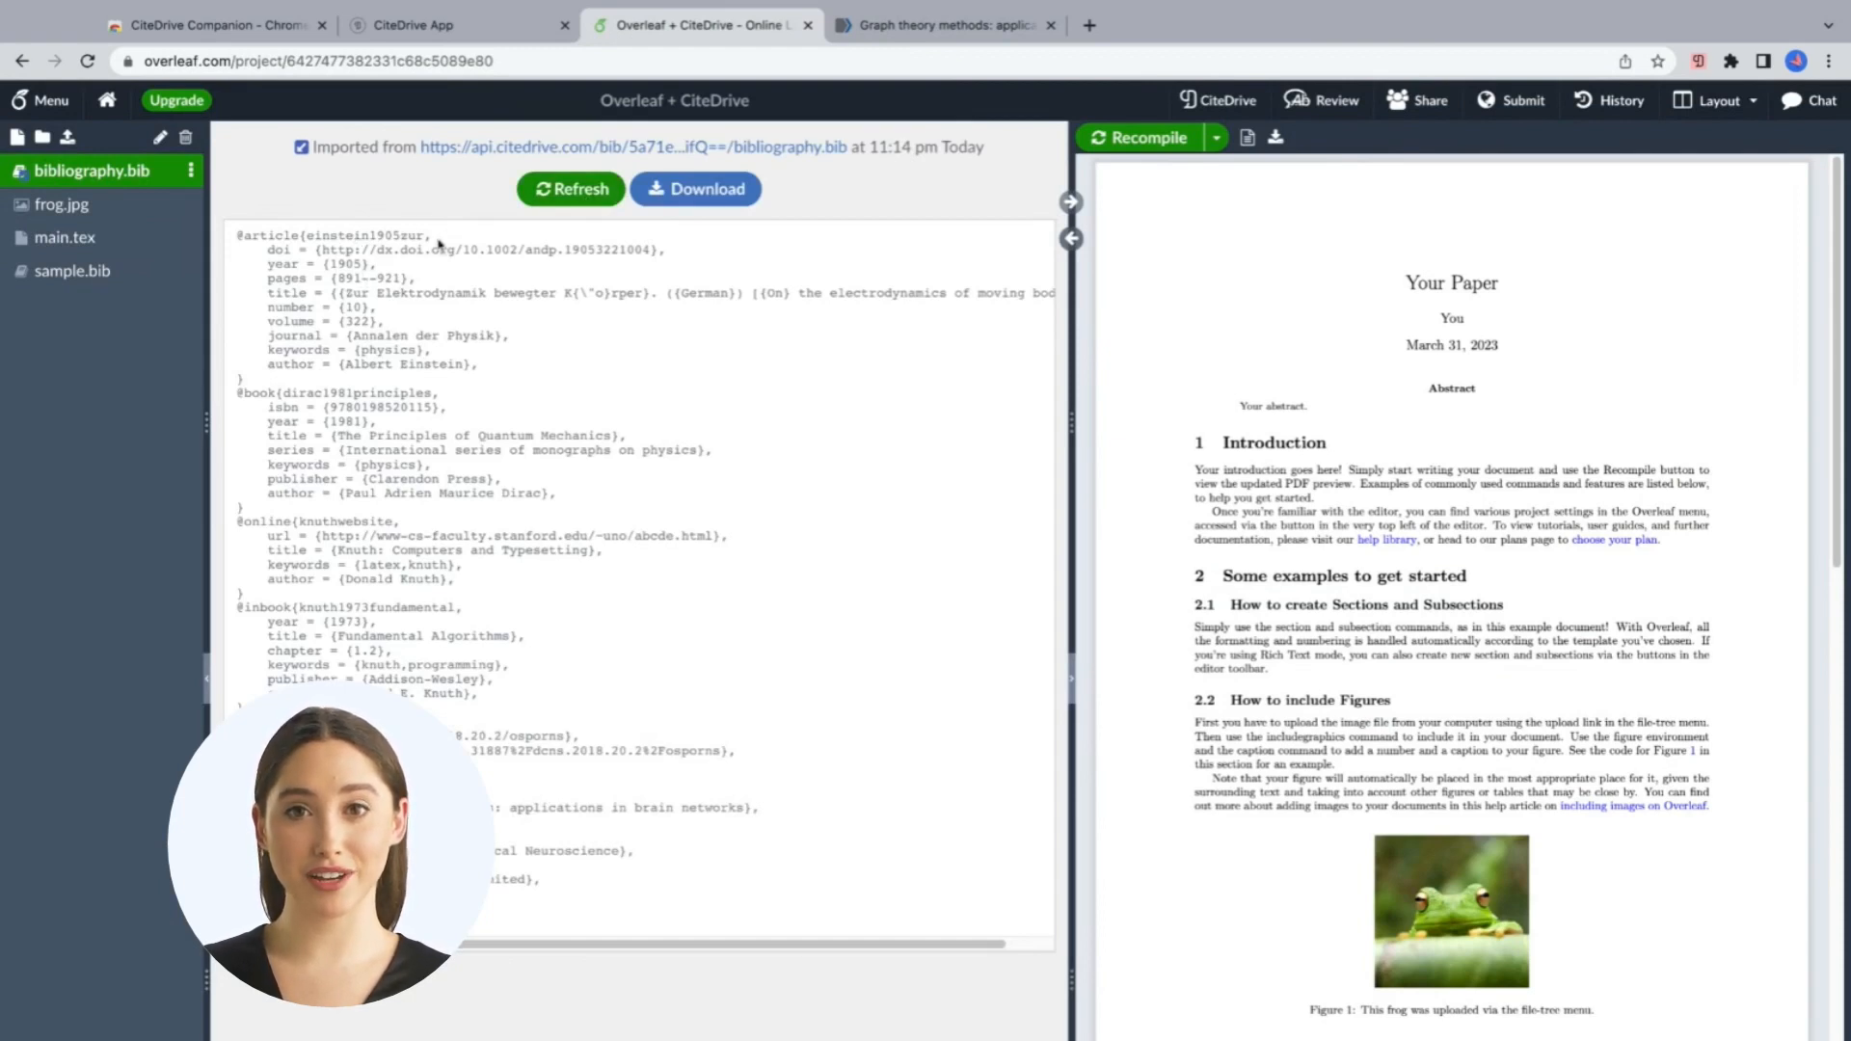
left_click(941, 25)
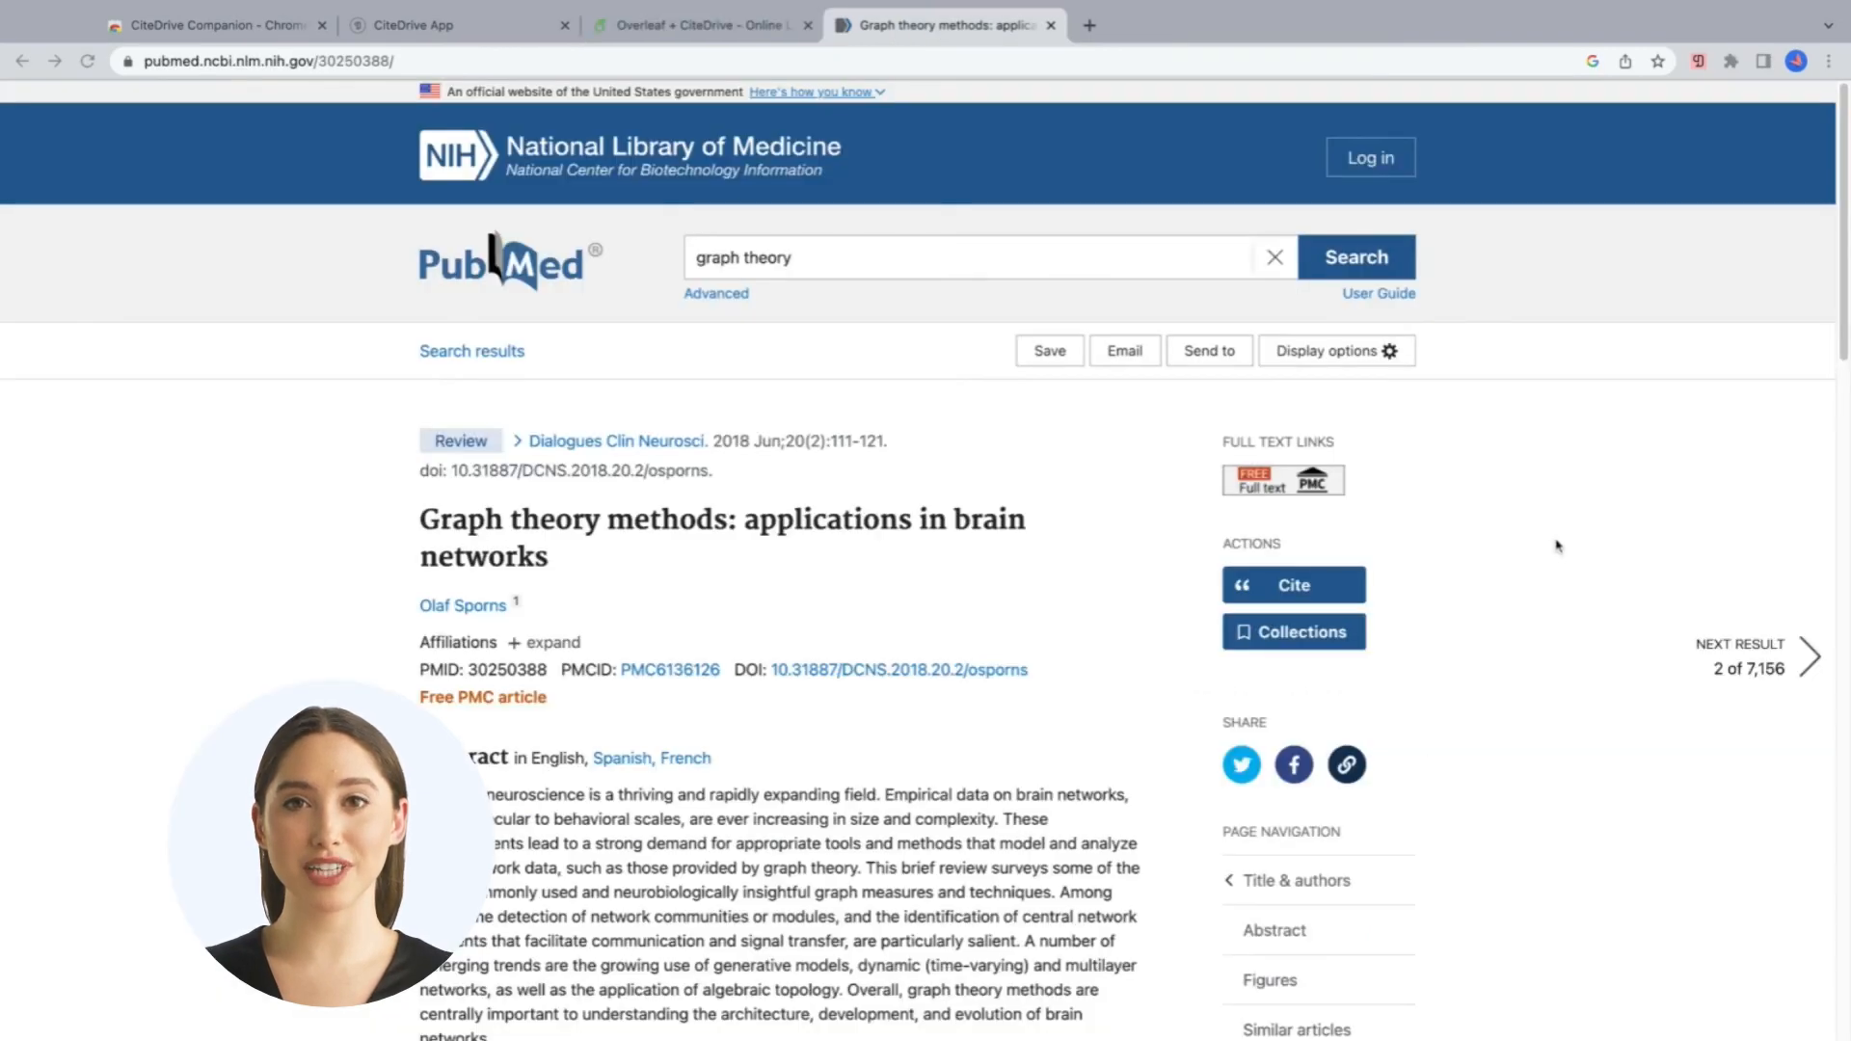